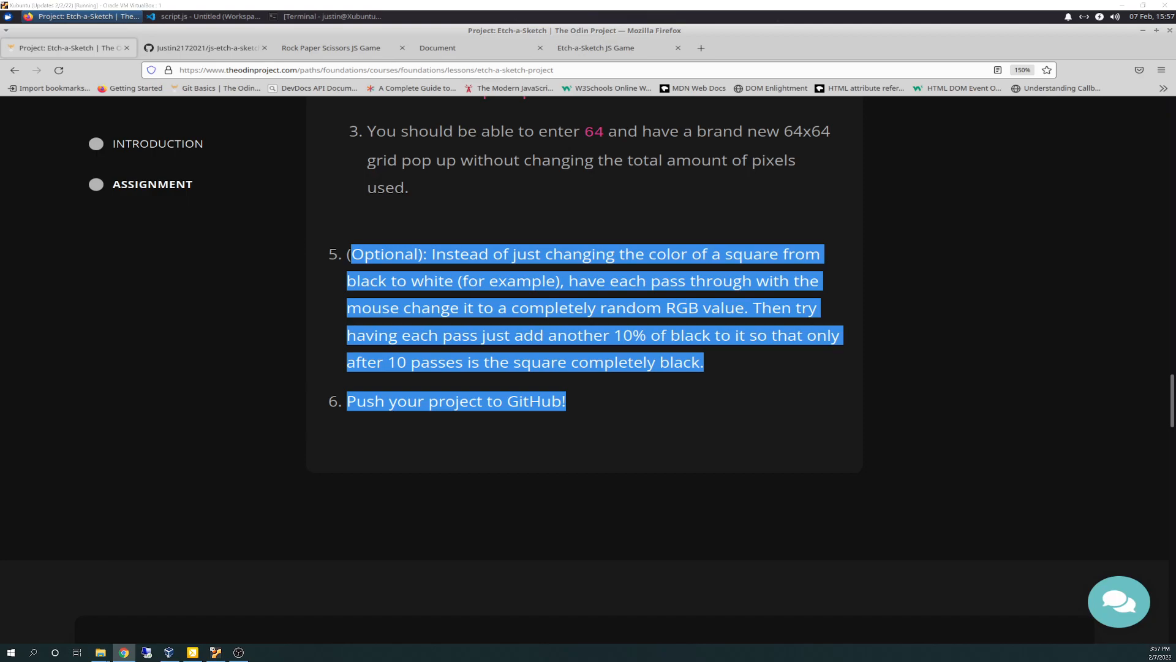
mouse_move(28, 463)
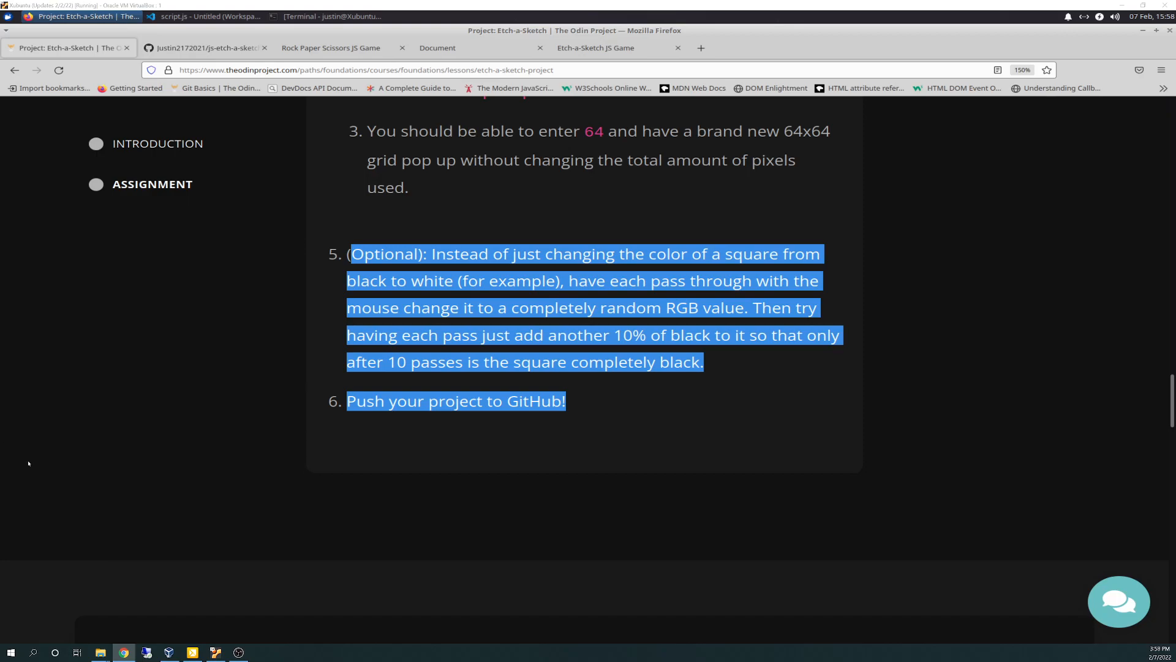
mouse_move(477, 298)
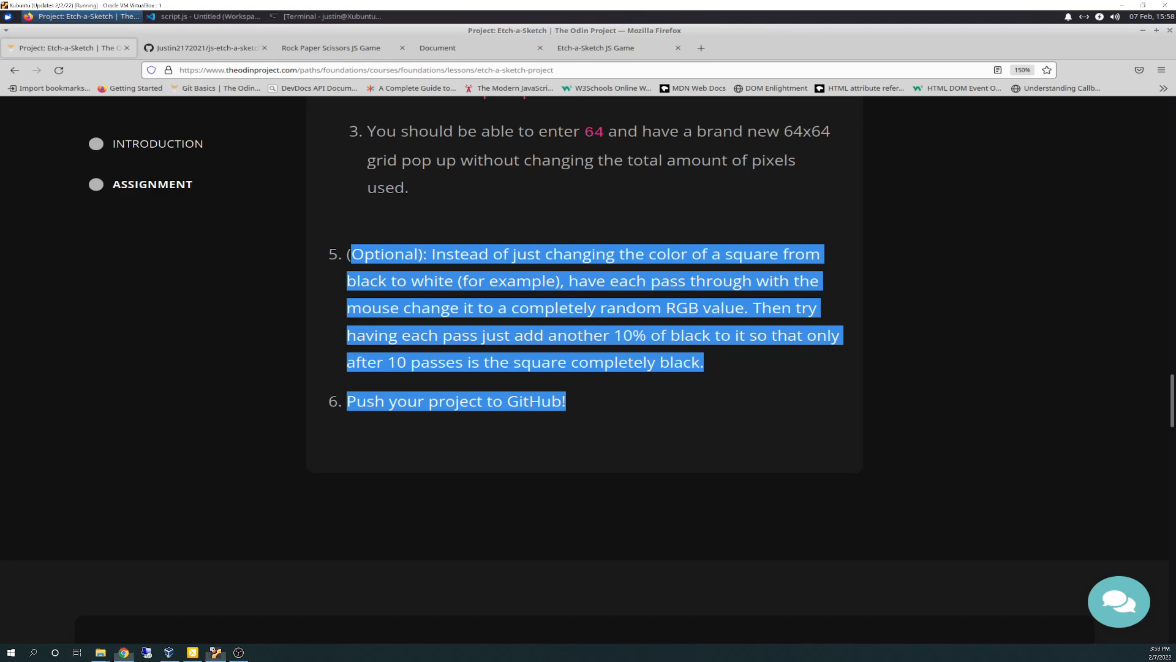
Step: Highlight the 'random RGB value' requirement in step 5 of the Etch-a-Sketch assignment
double_click(675, 307)
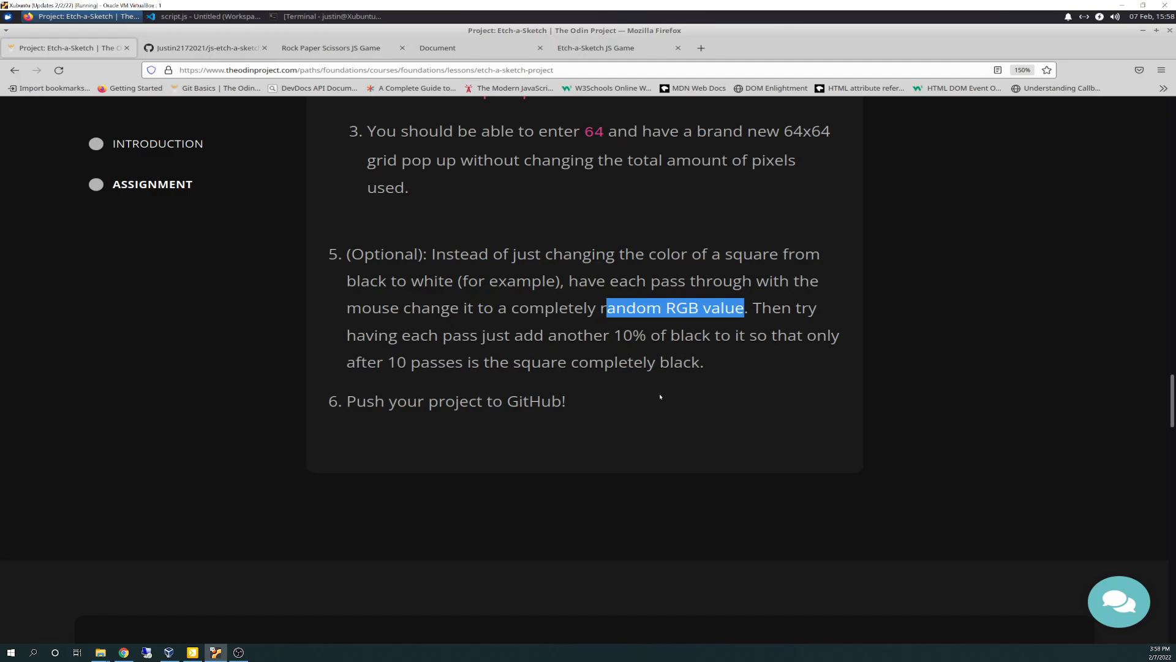
mouse_move(765, 295)
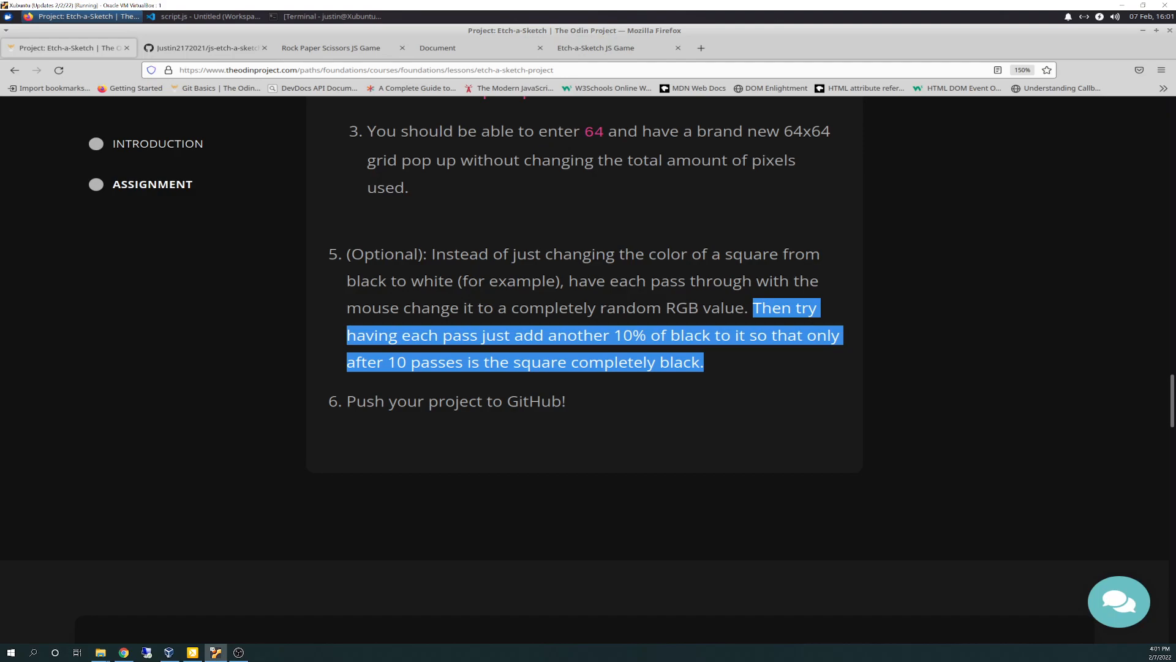
mouse_move(208, 16)
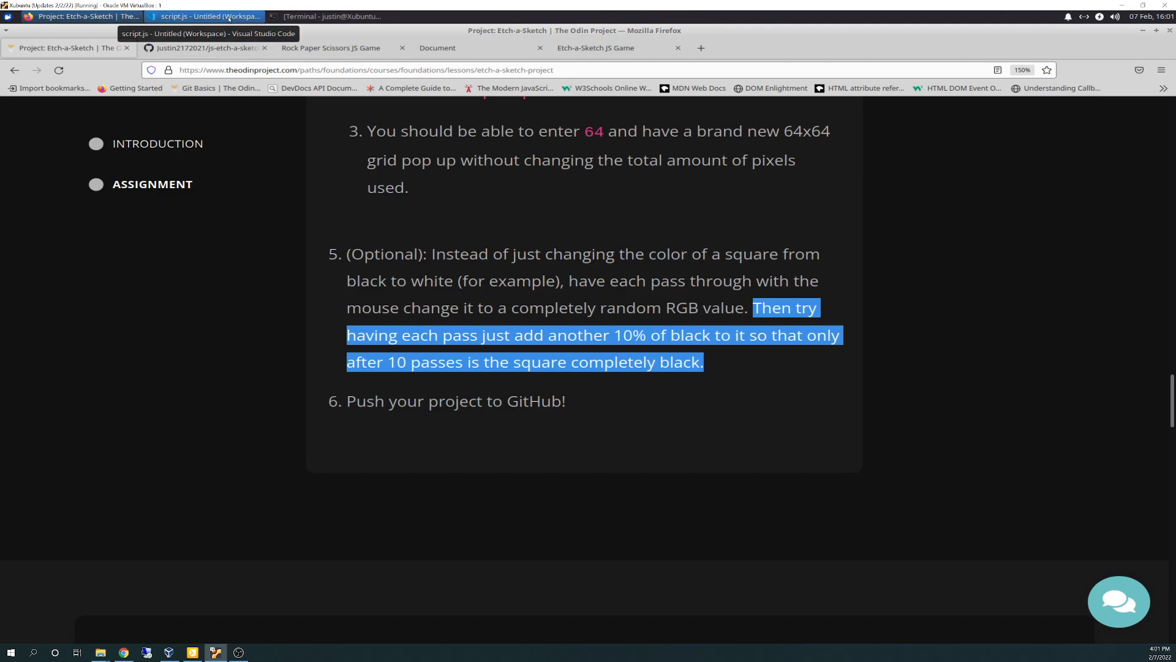
Step: Glance at the random-color code in script.js, then return to the assignment page in Firefox
click(208, 16)
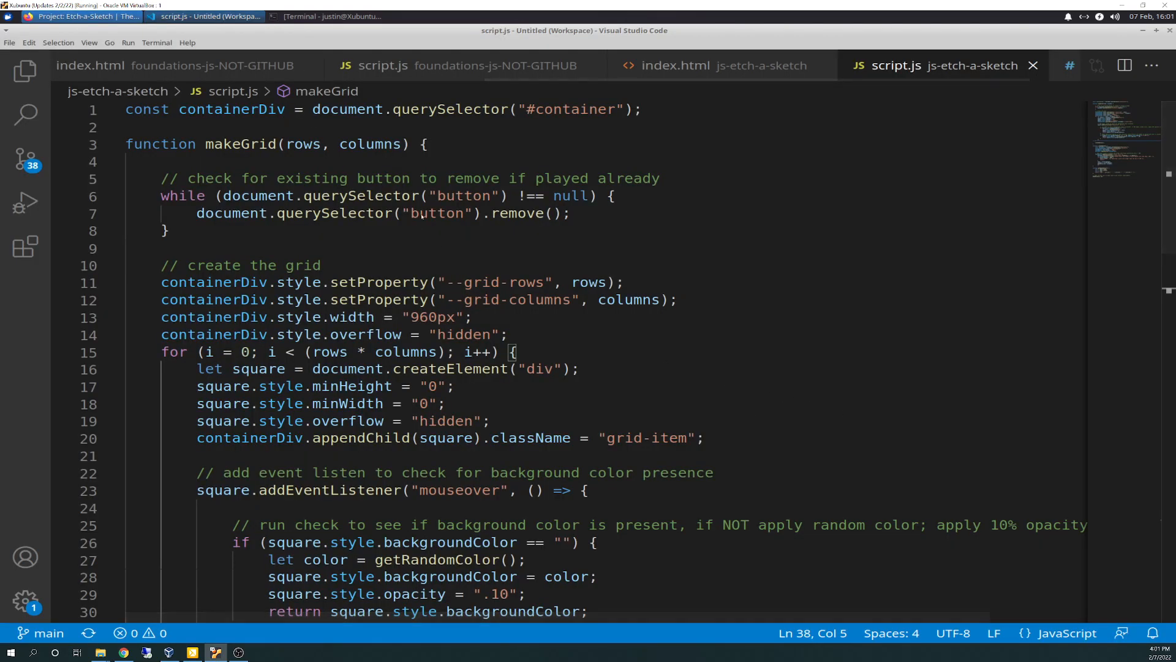
click(68, 16)
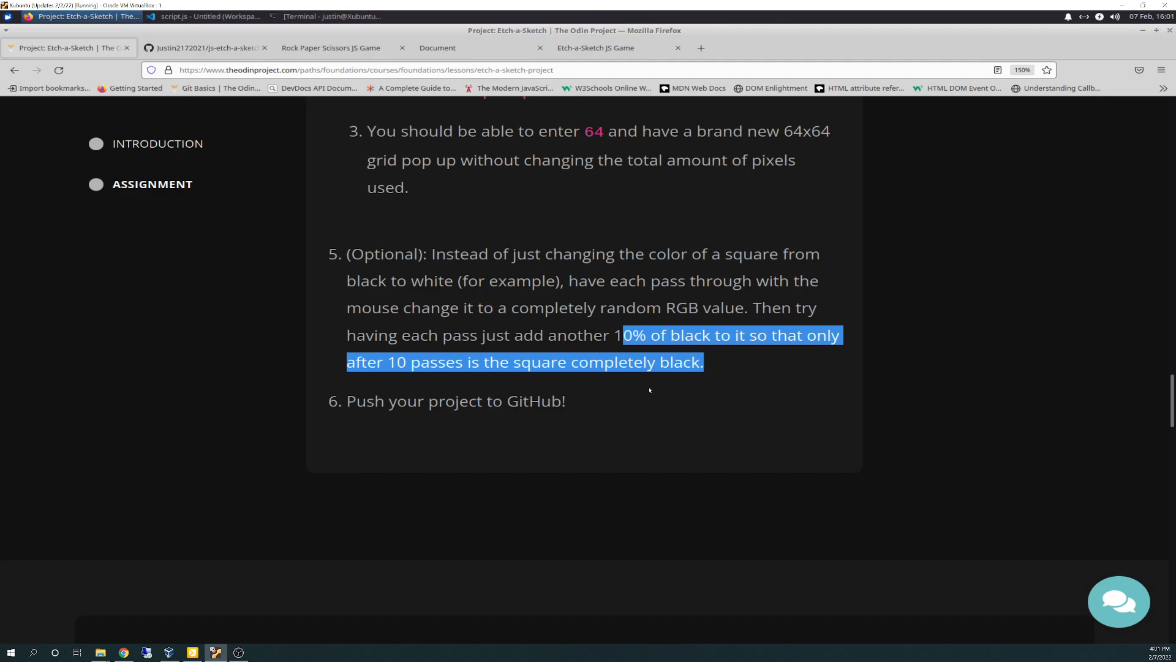
mouse_move(623, 441)
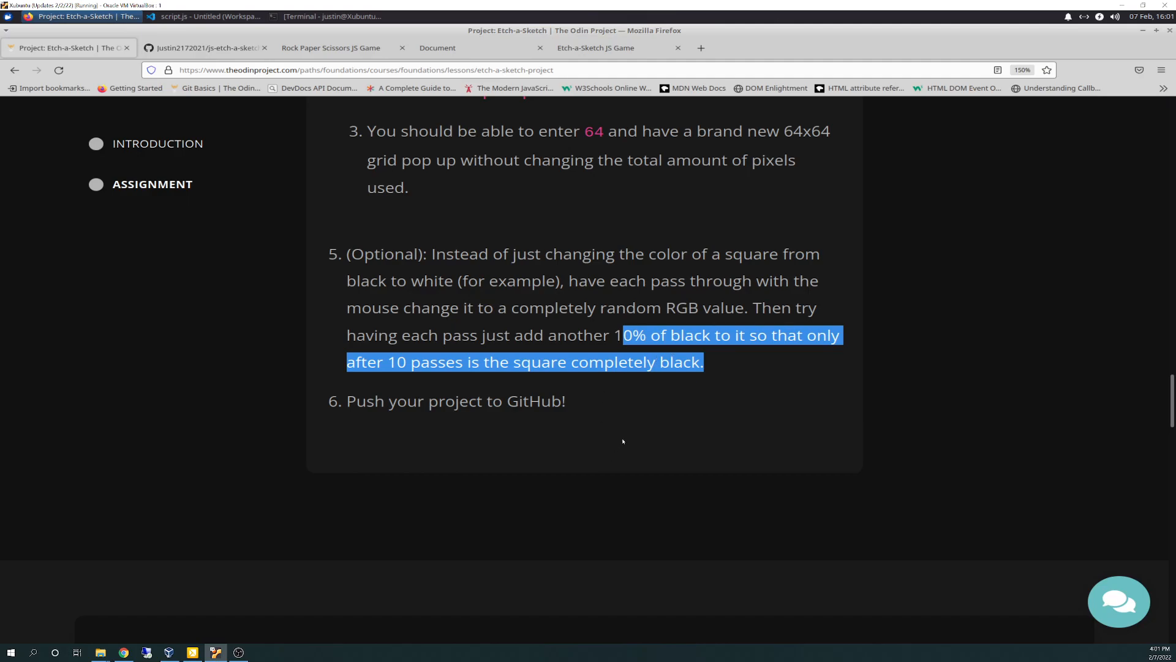
mouse_move(616, 429)
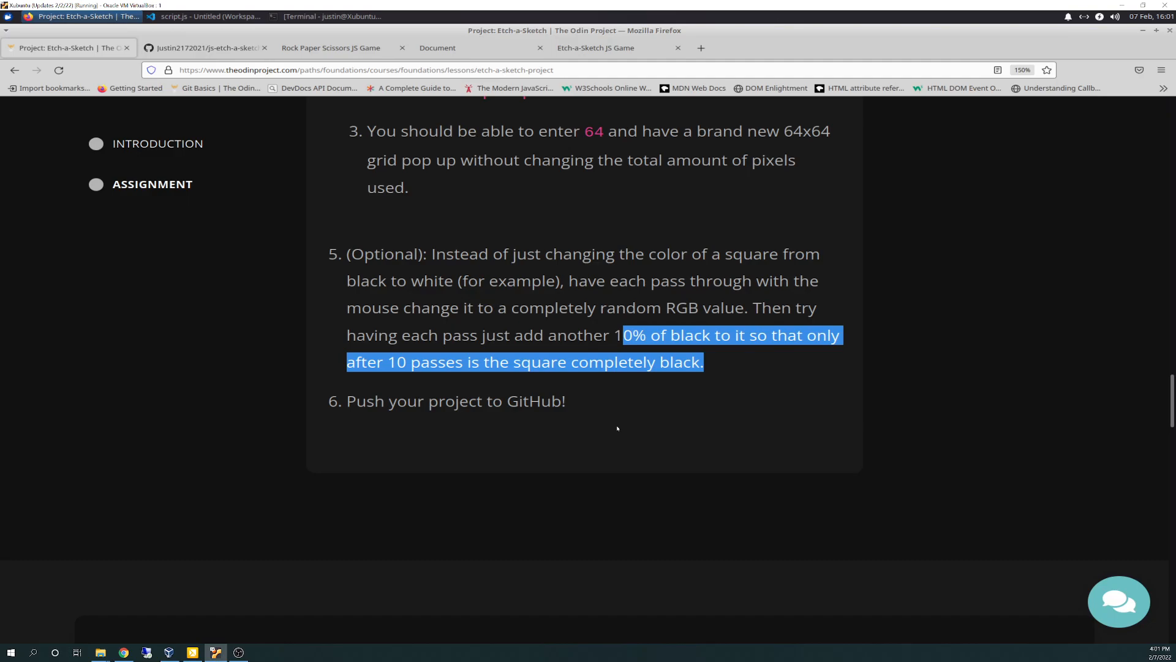
mouse_move(646, 413)
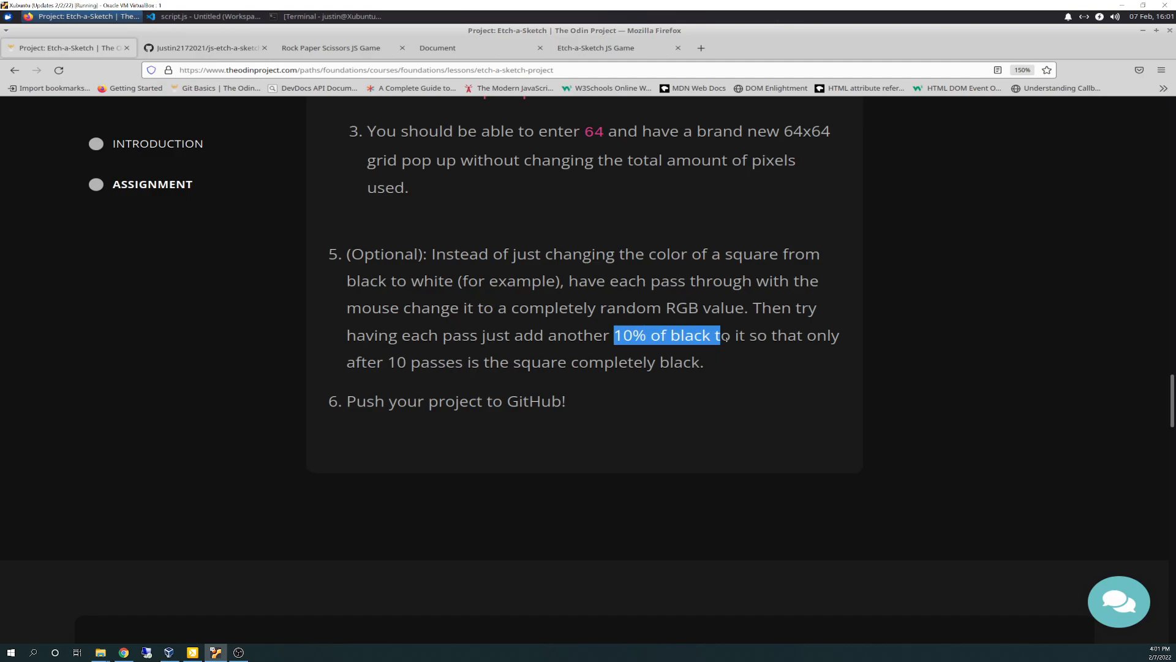
mouse_move(592, 324)
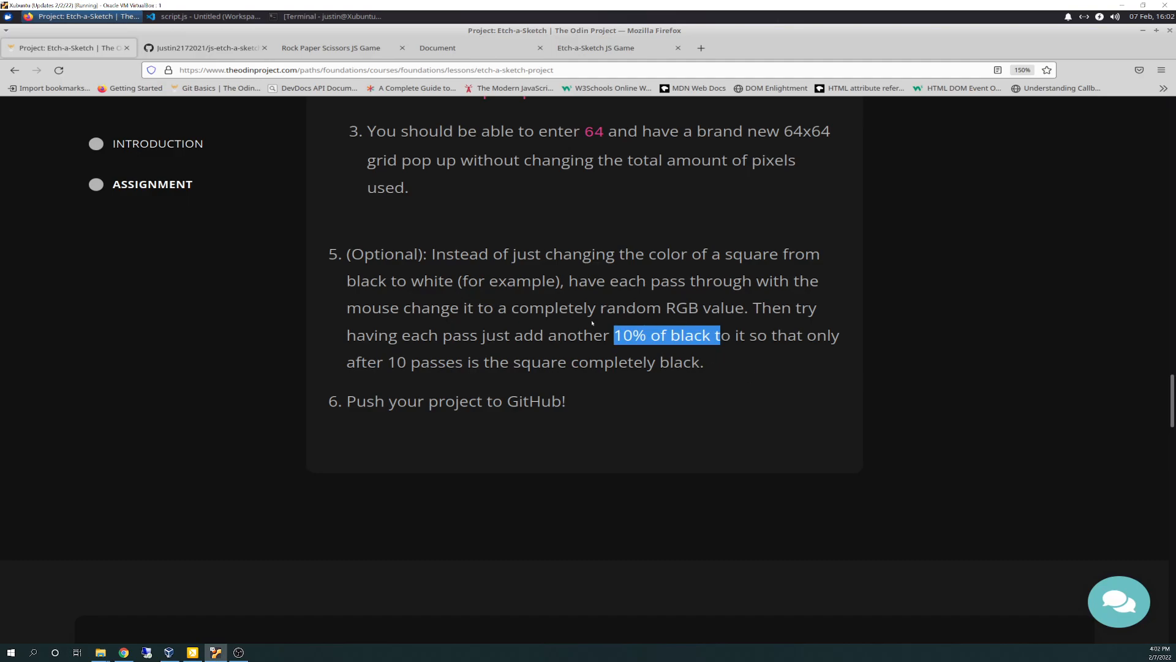
mouse_move(141, 210)
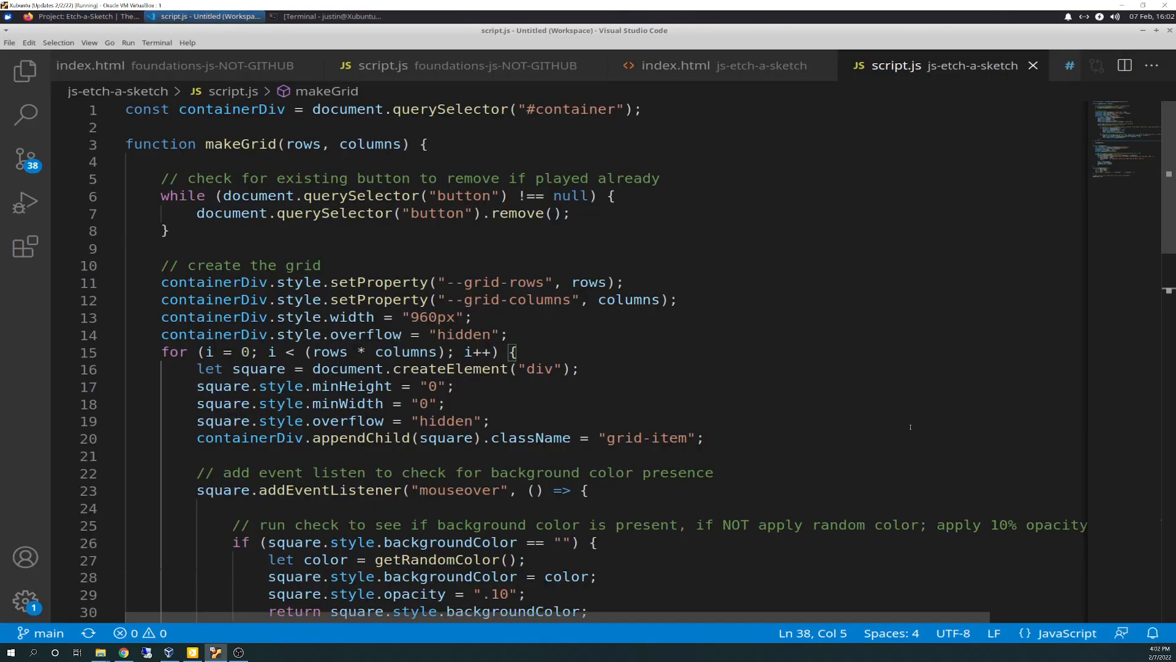
mouse_move(842, 319)
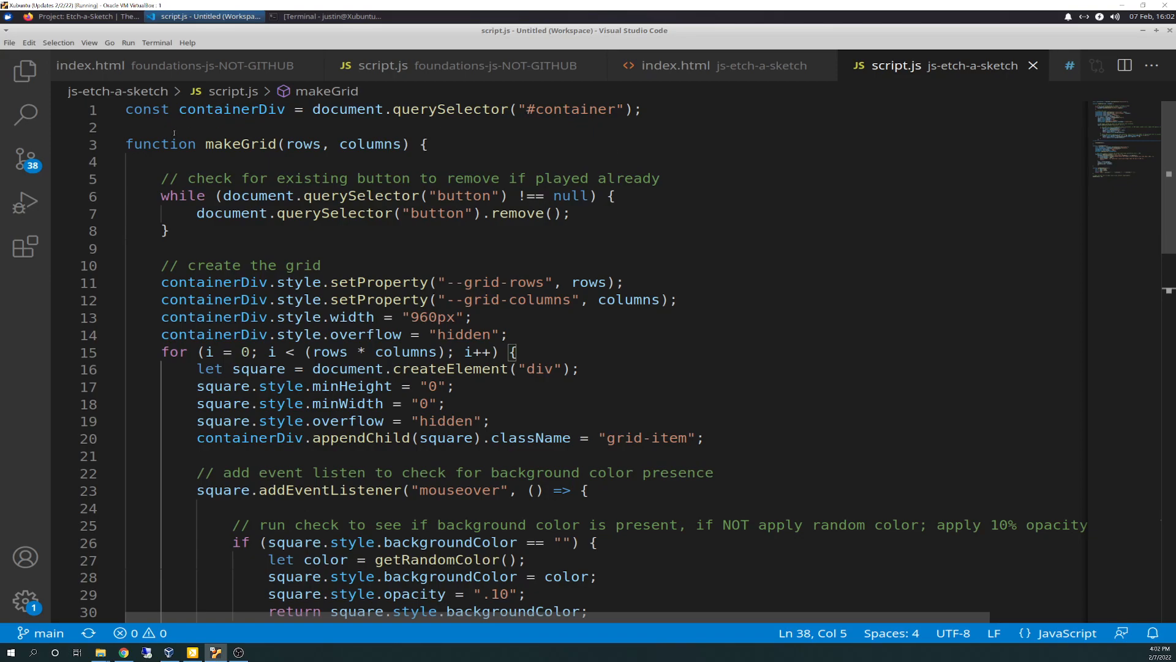
mouse_move(1012, 214)
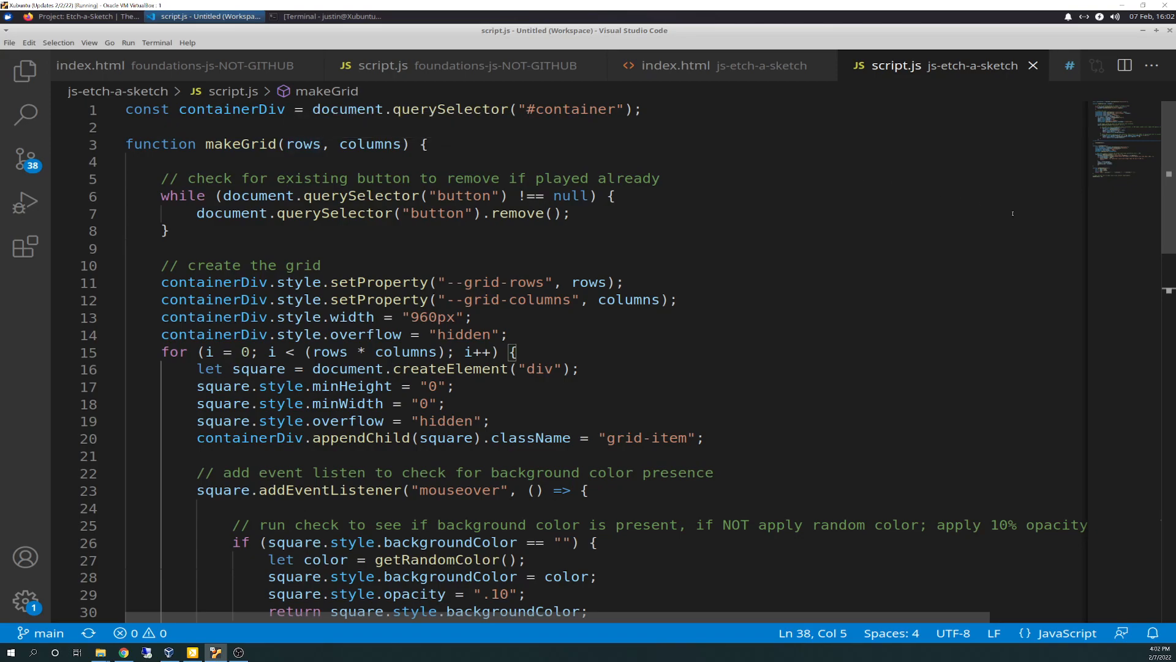
Step: Scroll through makeGrid in script.js to review the mouseover color and opacity logic
scroll(down, 3)
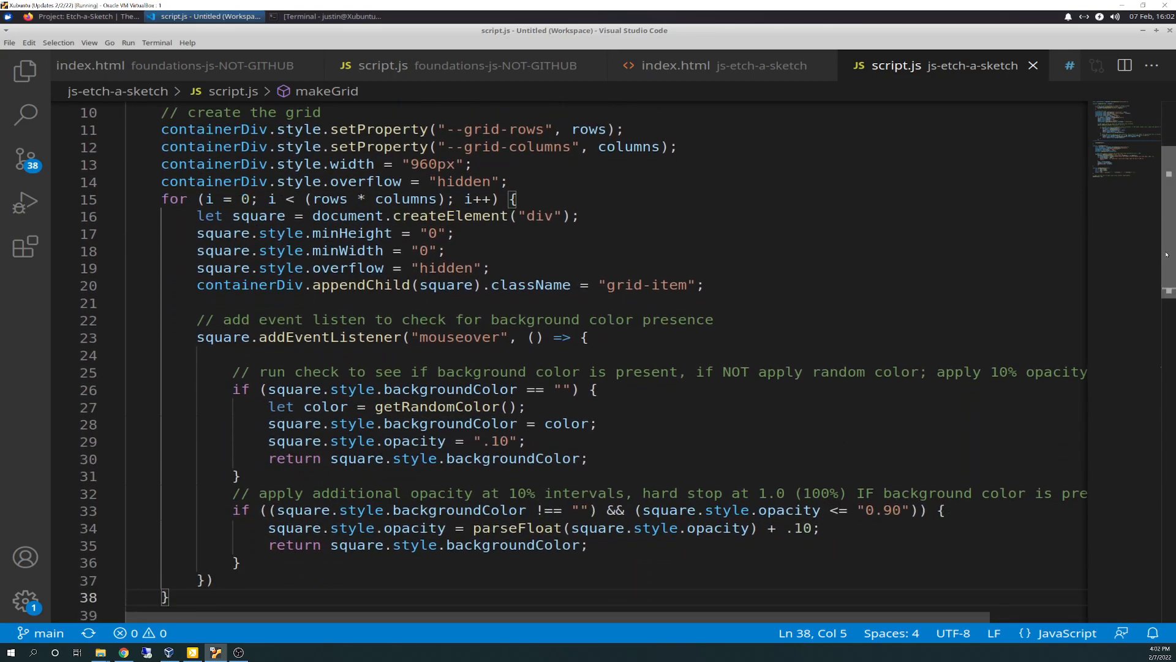
scroll(down, 3)
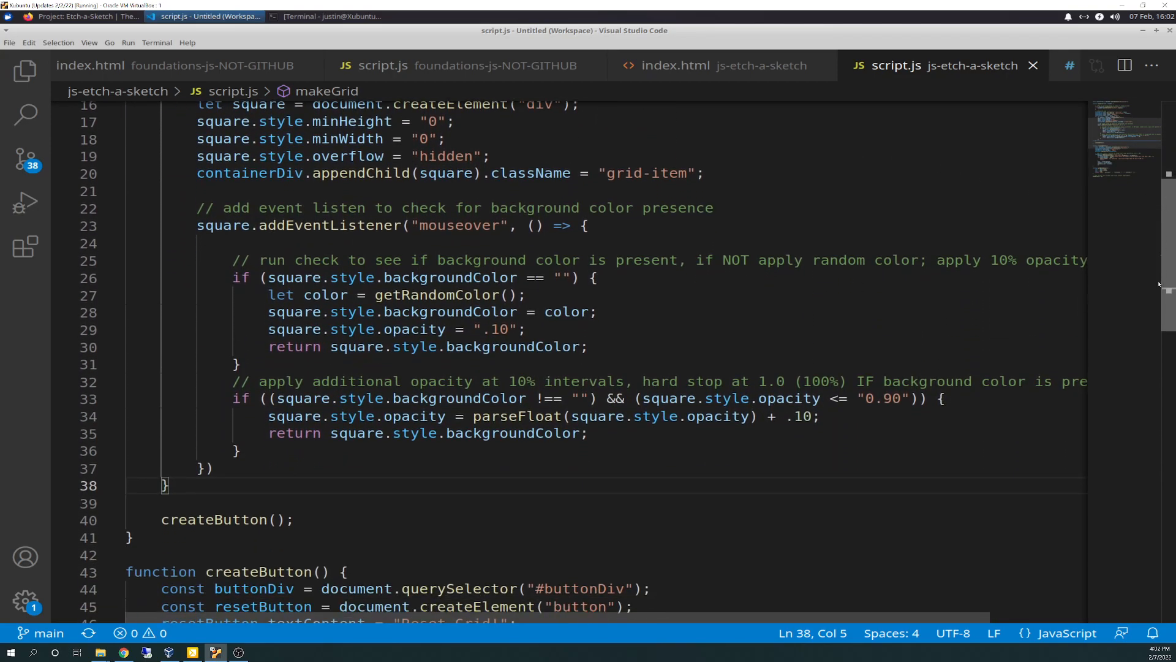
scroll(down, 3)
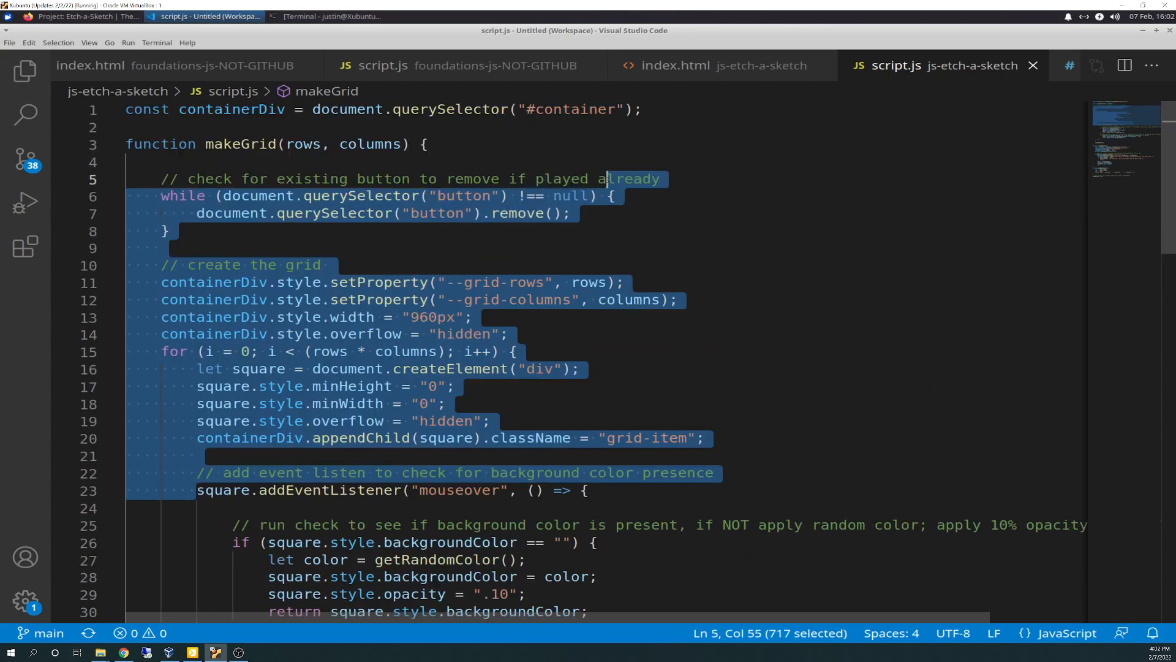
Step: Clear the earlier highlight, dismiss the File menu, and bring line 23's mouseover listener into view
scroll(down, 3)
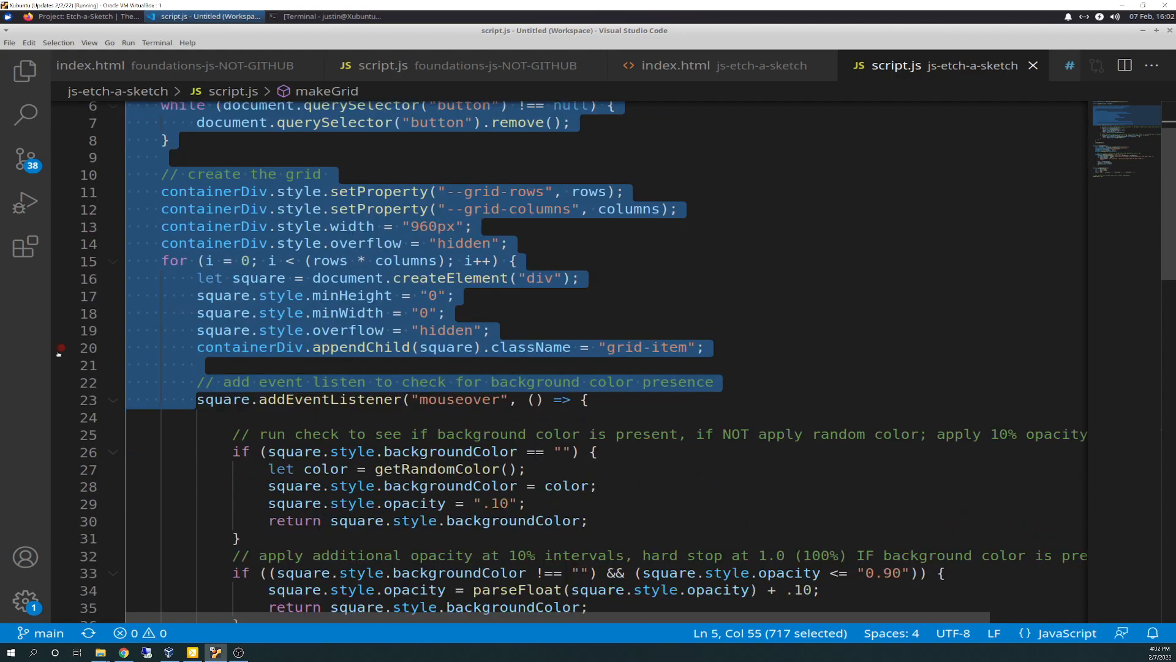
click(10, 42)
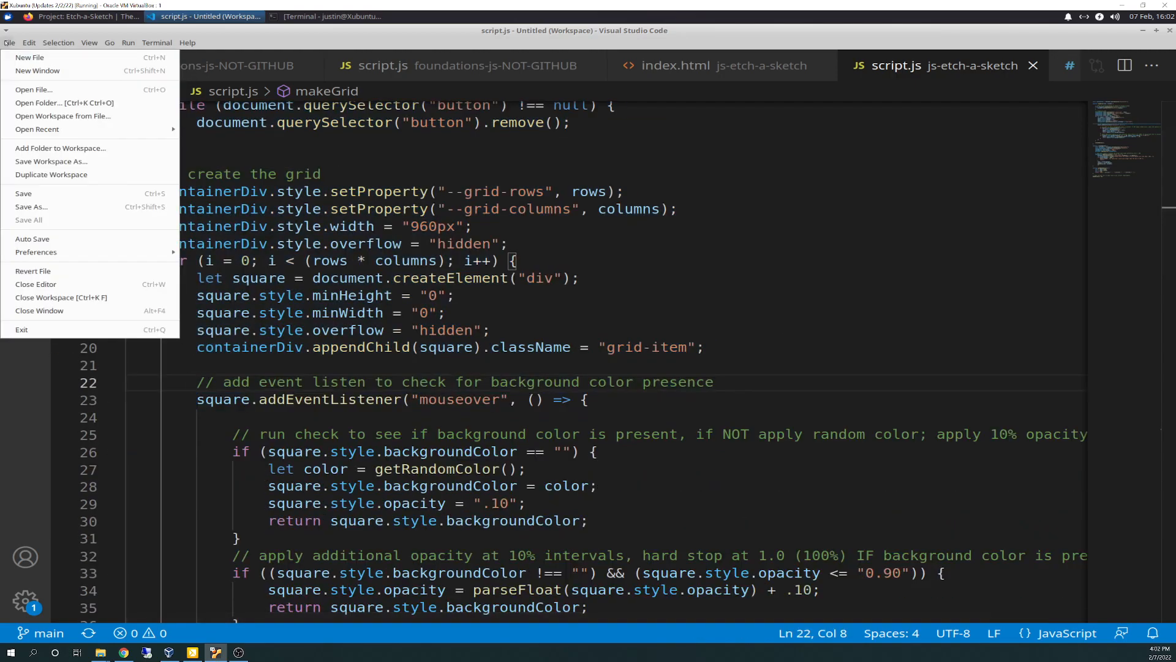
key(Escape)
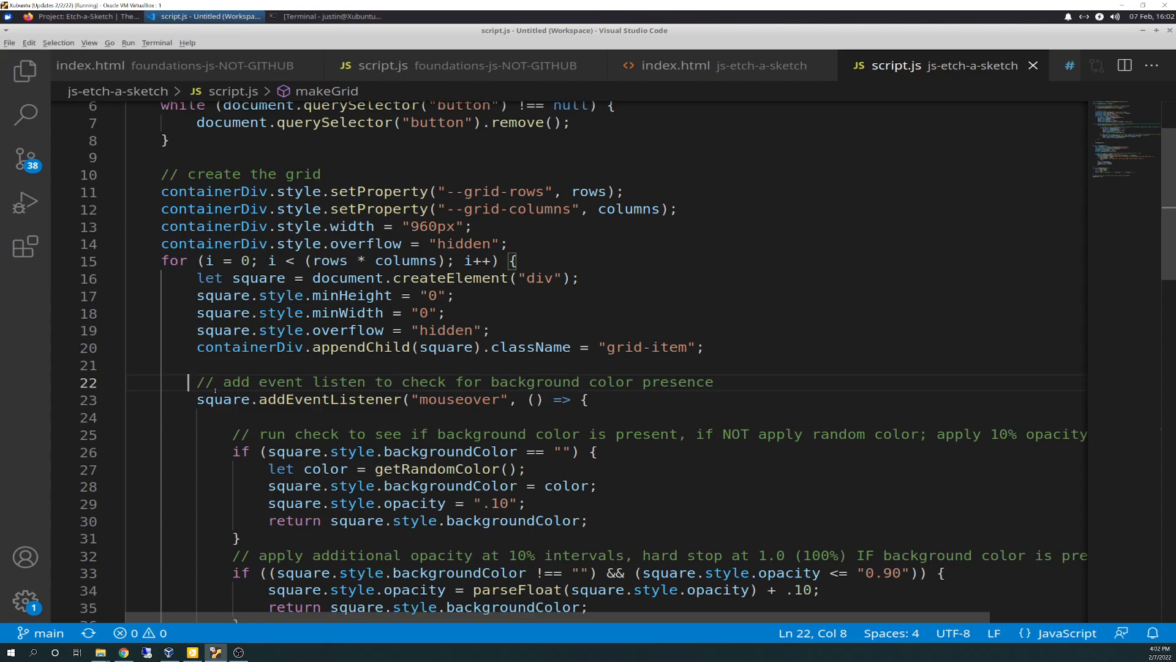
scroll(down, 3)
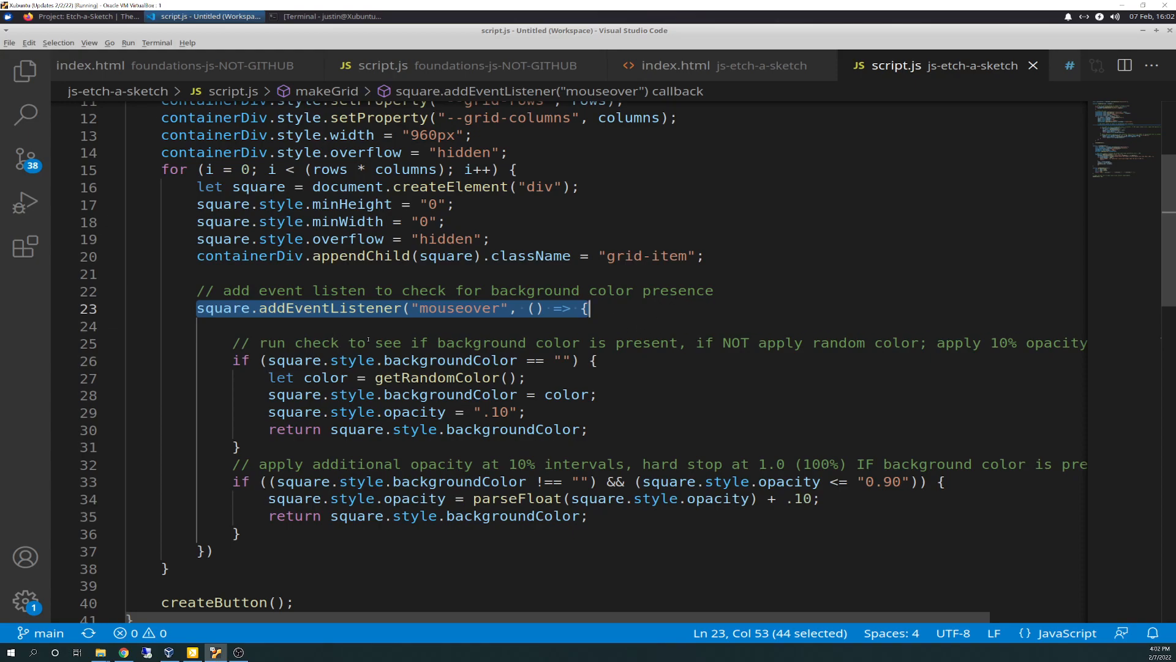
mouse_move(294, 359)
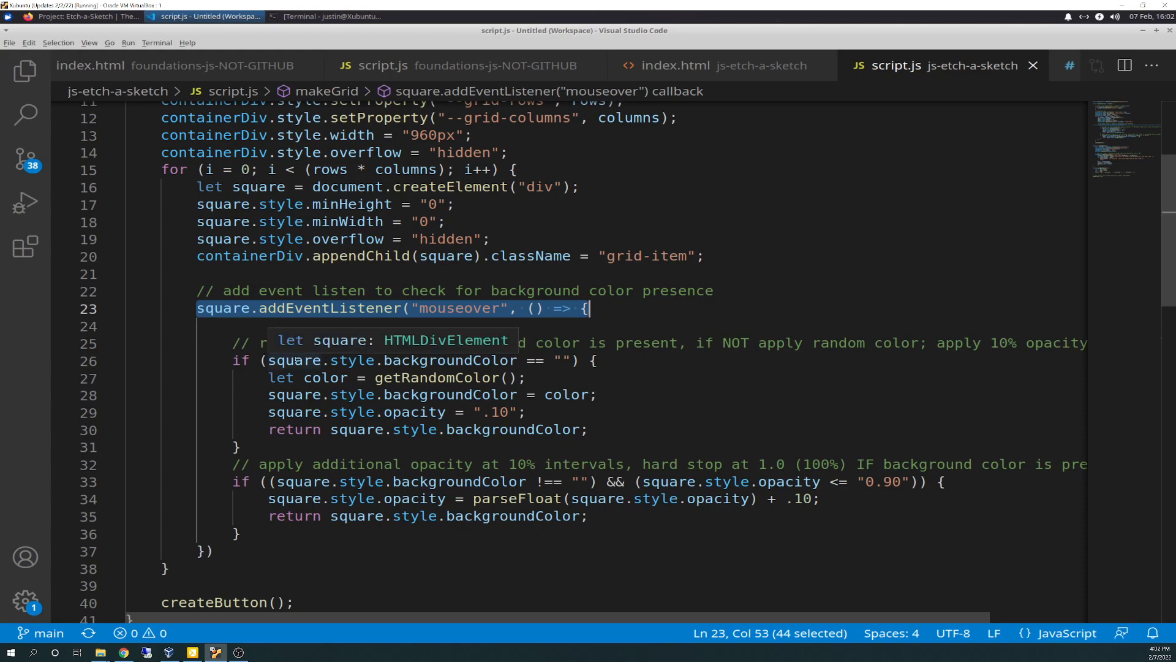
mouse_move(792, 435)
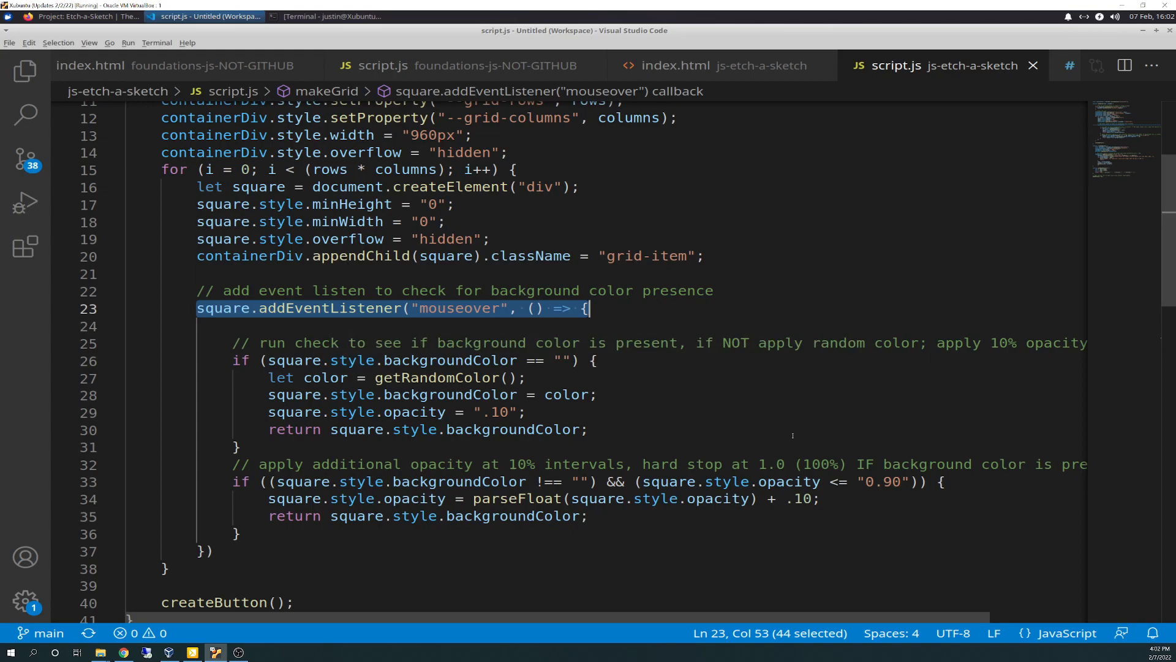
mouse_move(701, 388)
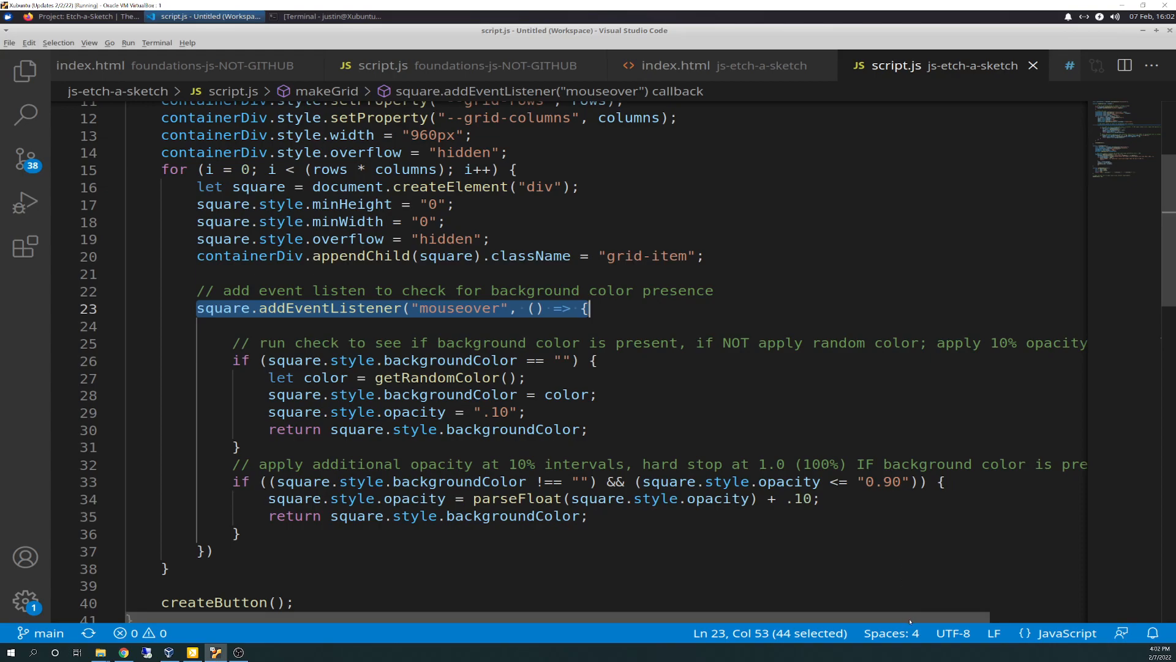
scroll(left, 3)
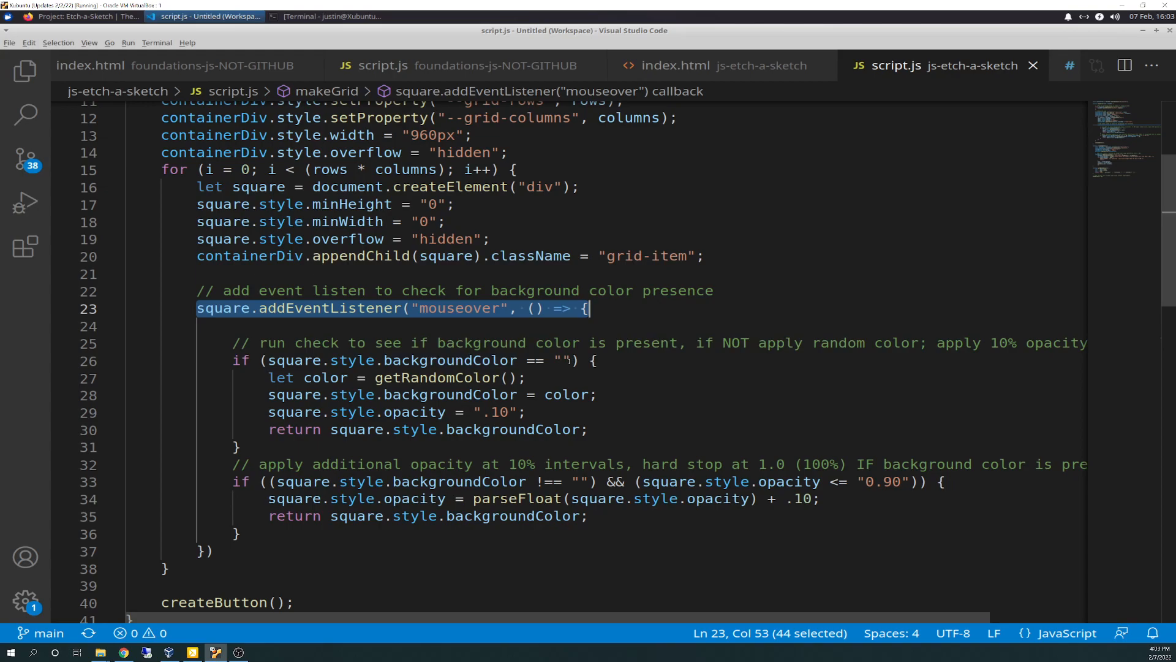
mouse_move(325, 378)
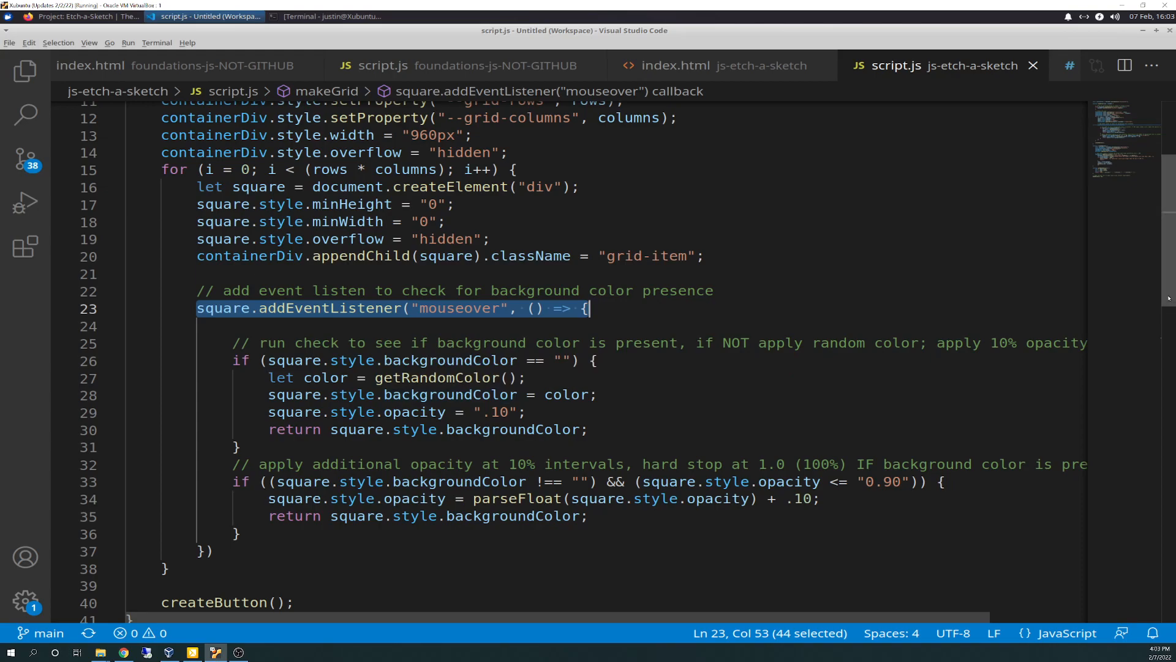
scroll(down, 3)
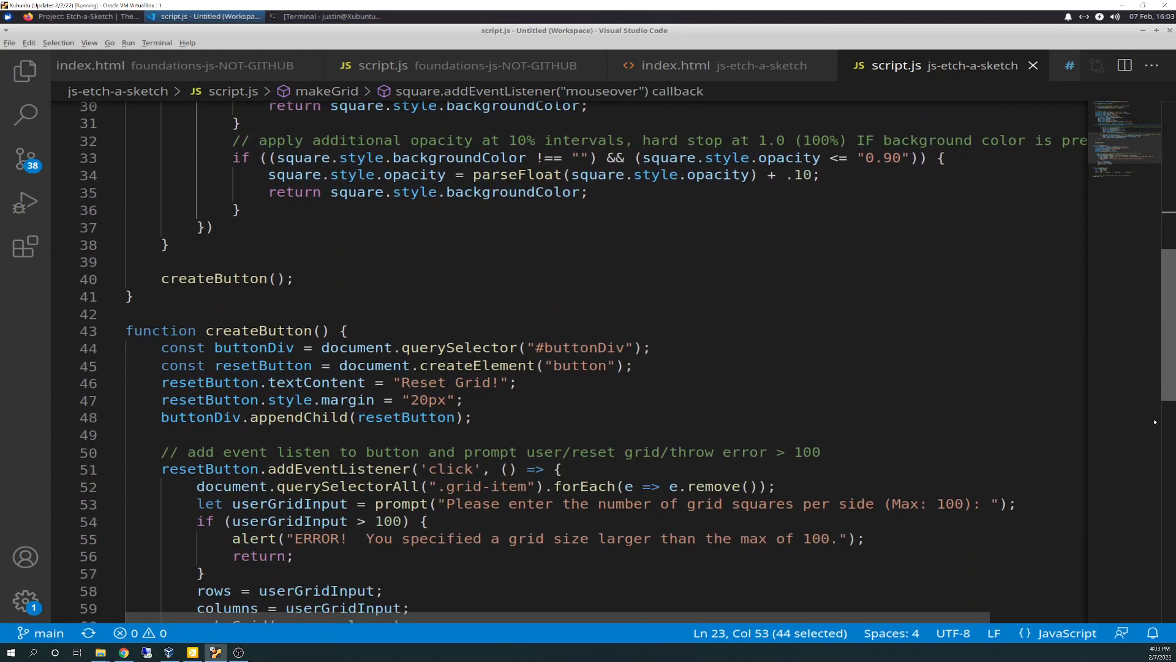
scroll(down, 3)
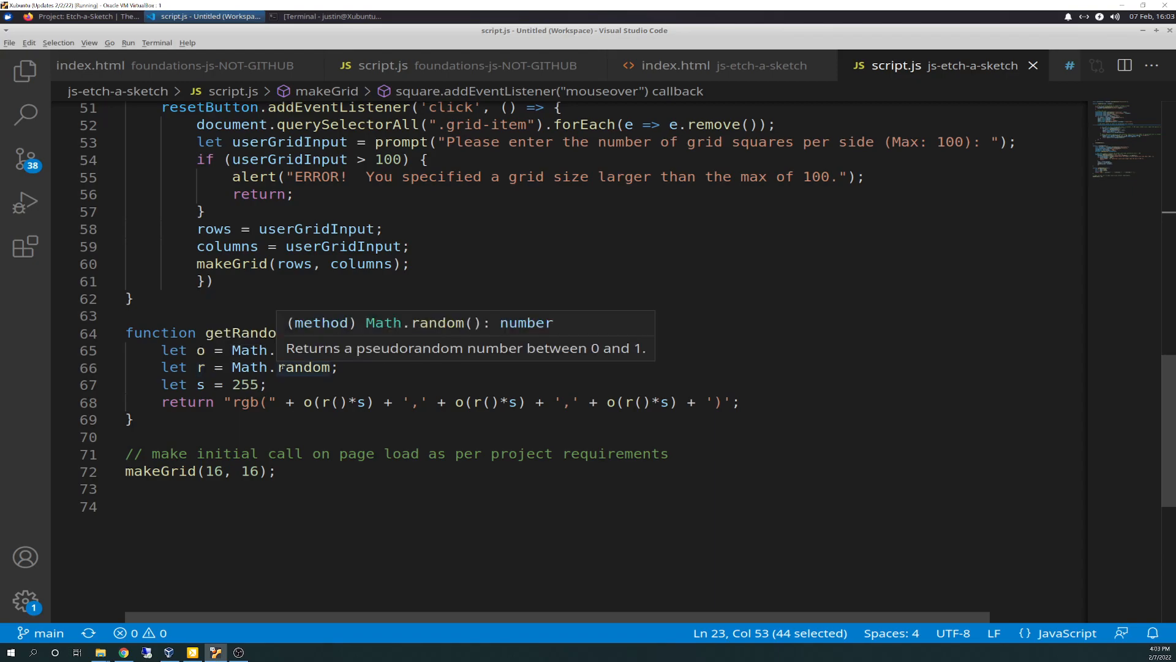
mouse_move(333, 388)
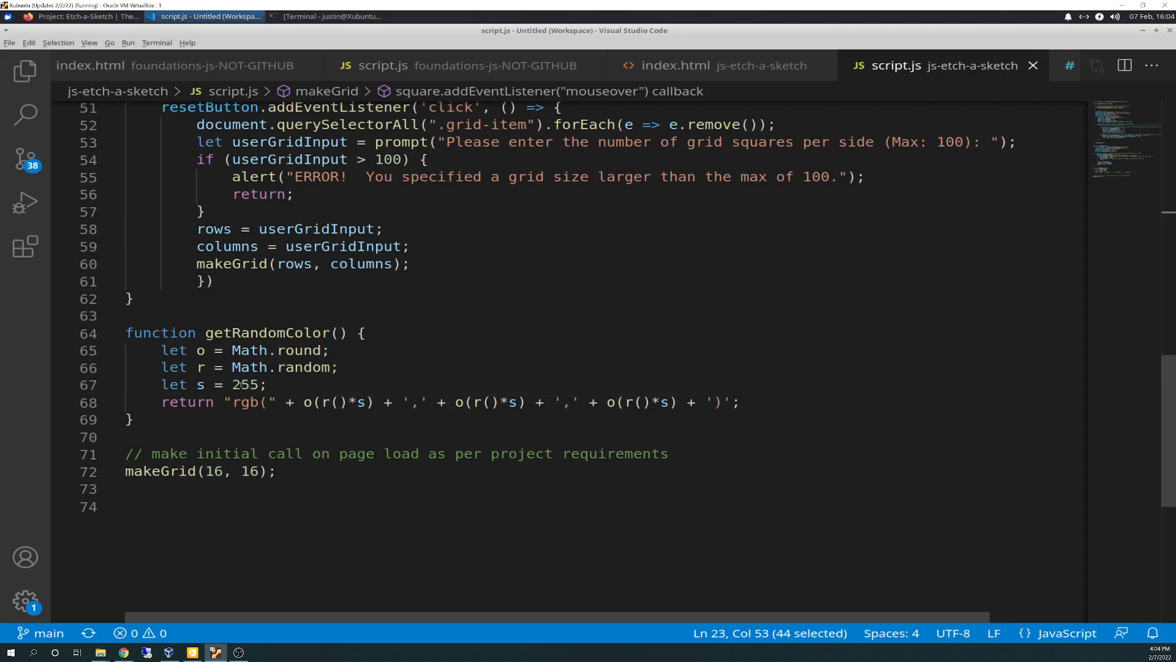
double_click(245, 383)
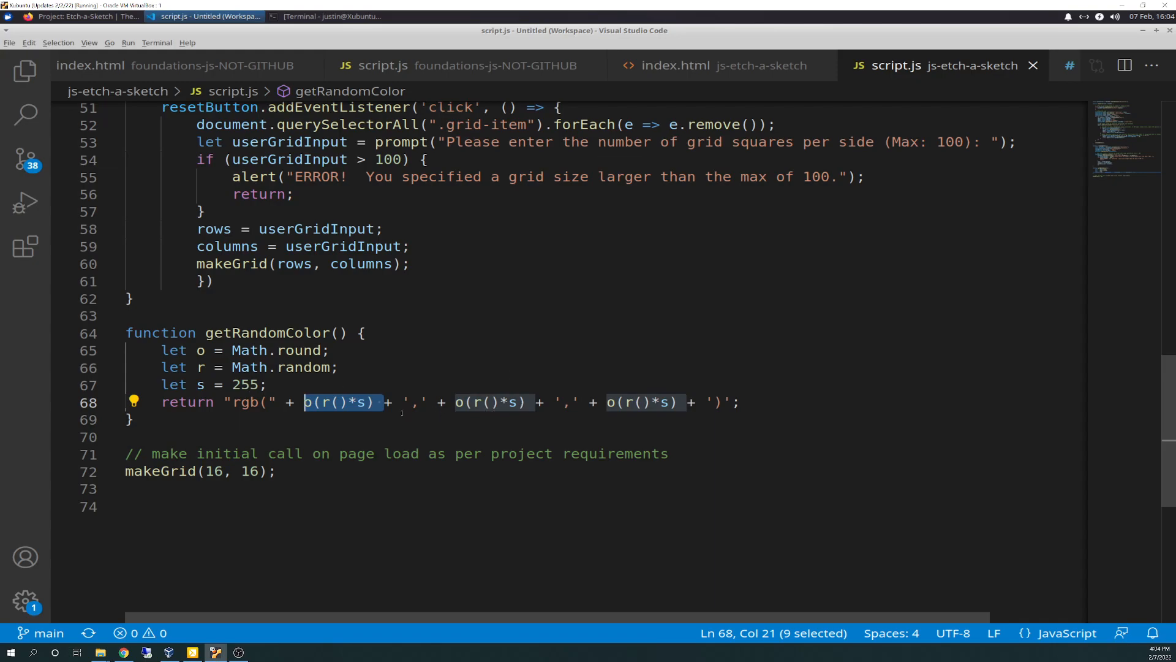
mouse_move(362, 402)
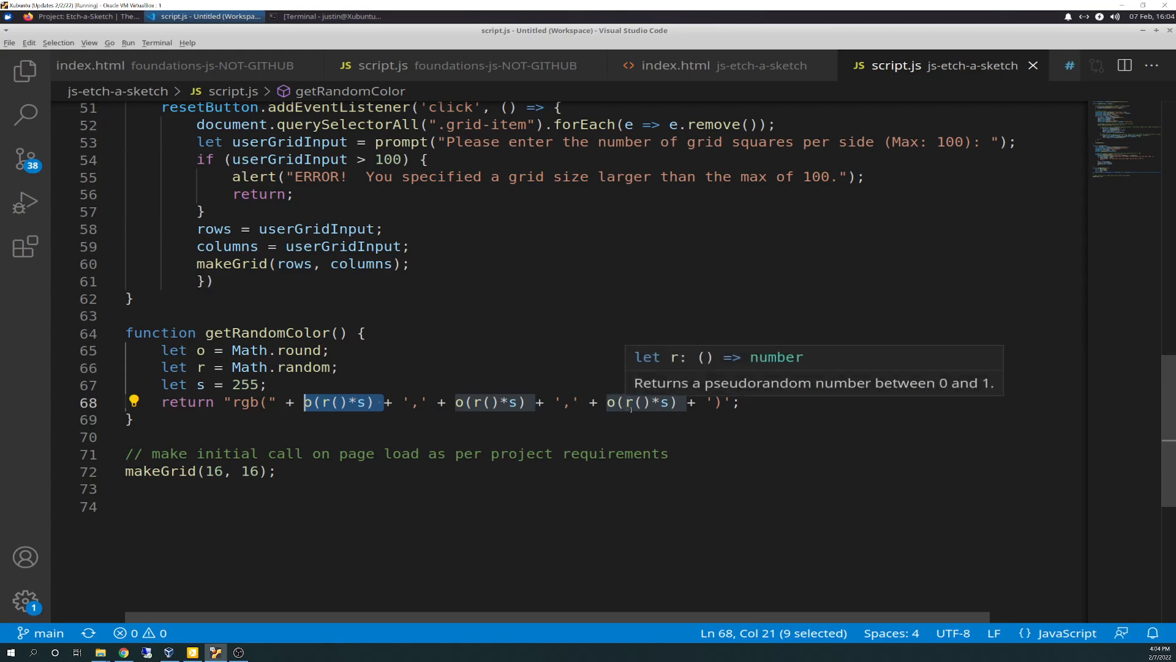
mouse_move(258, 421)
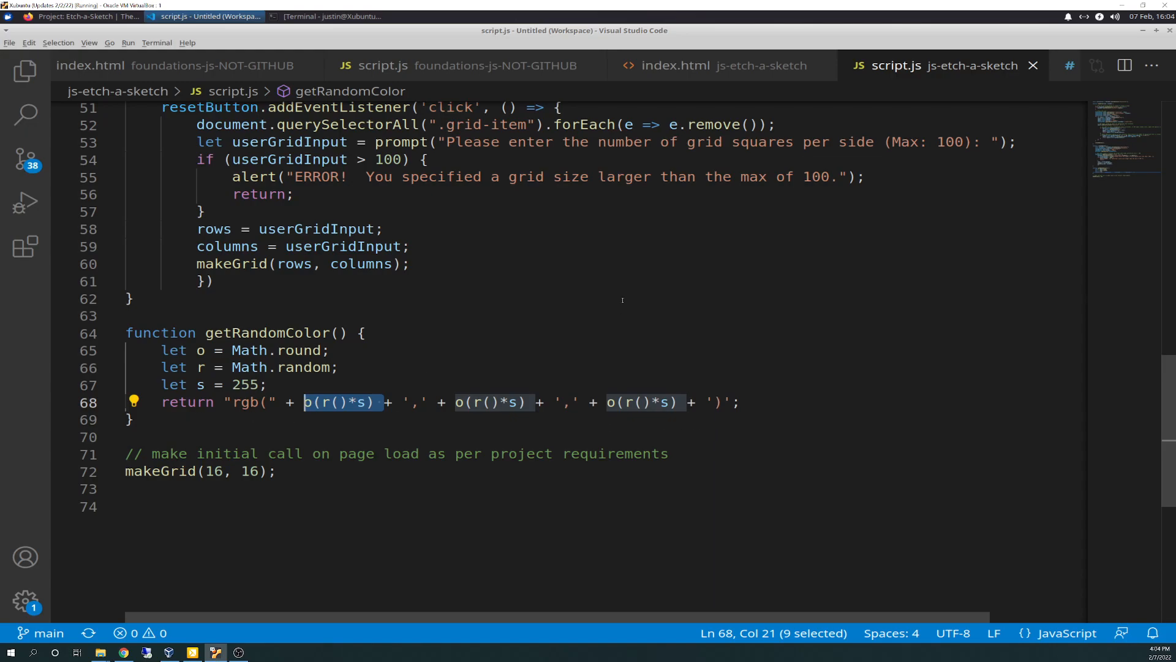
scroll(up, 3)
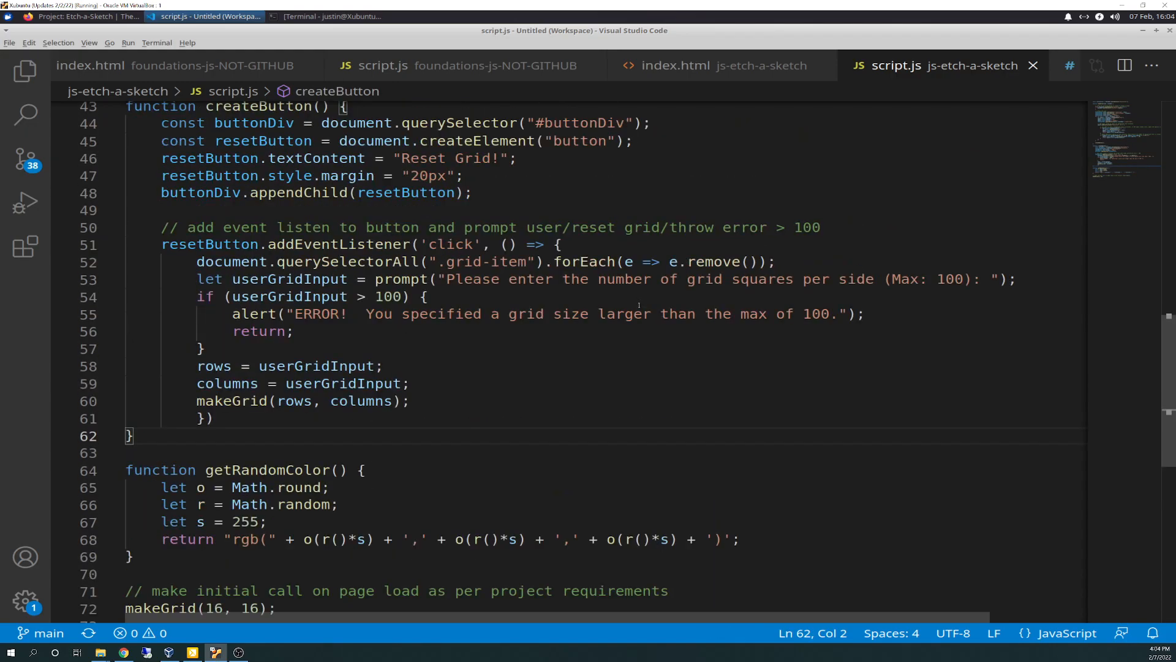
scroll(up, 3)
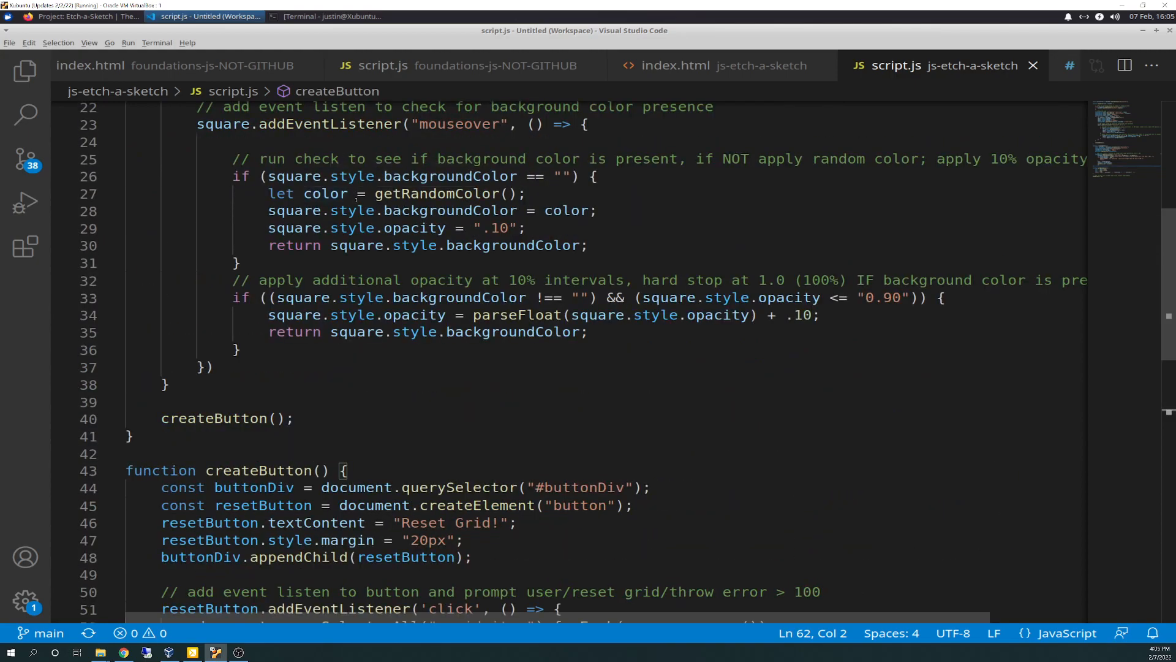
mouse_move(326, 194)
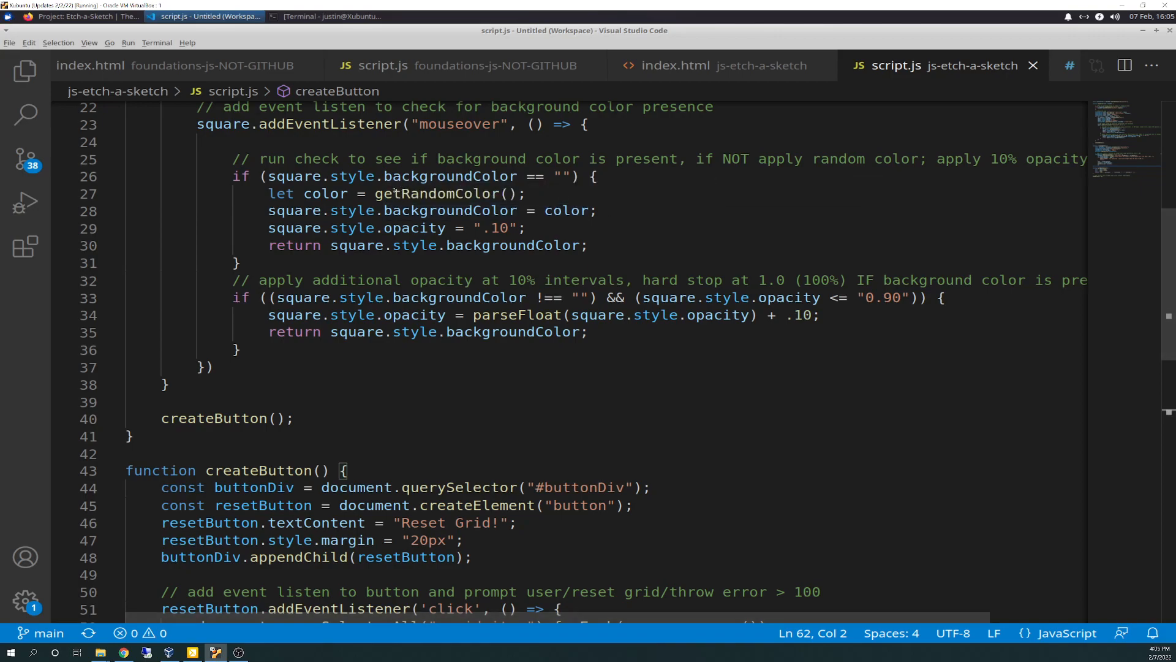
mouse_move(428, 194)
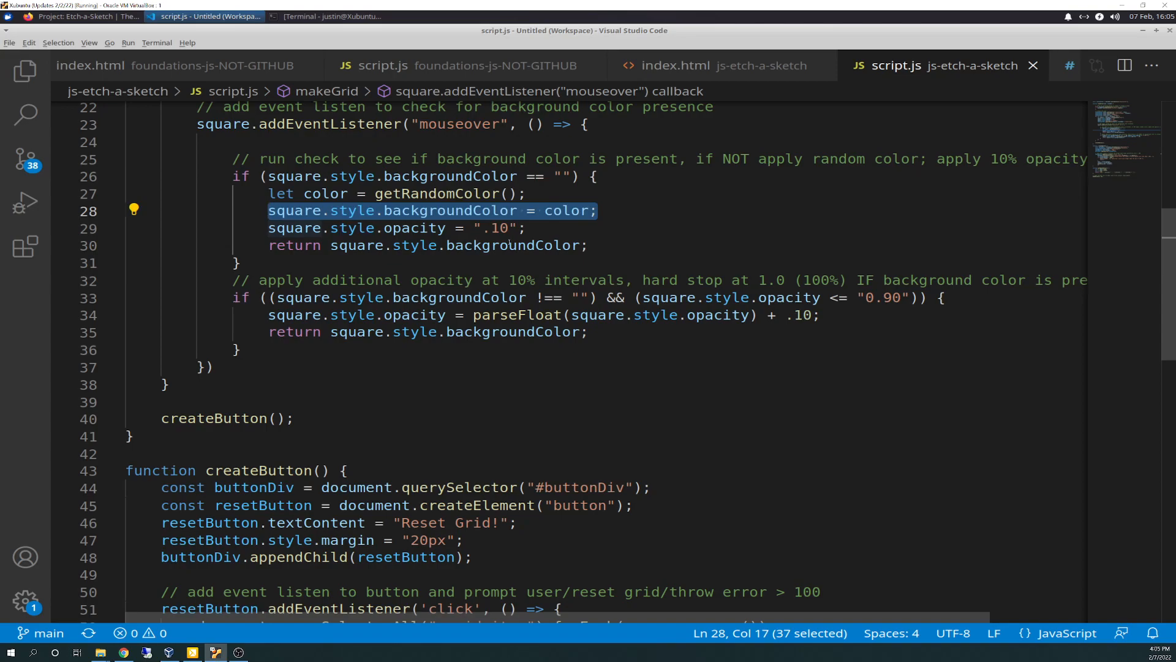
mouse_move(626, 266)
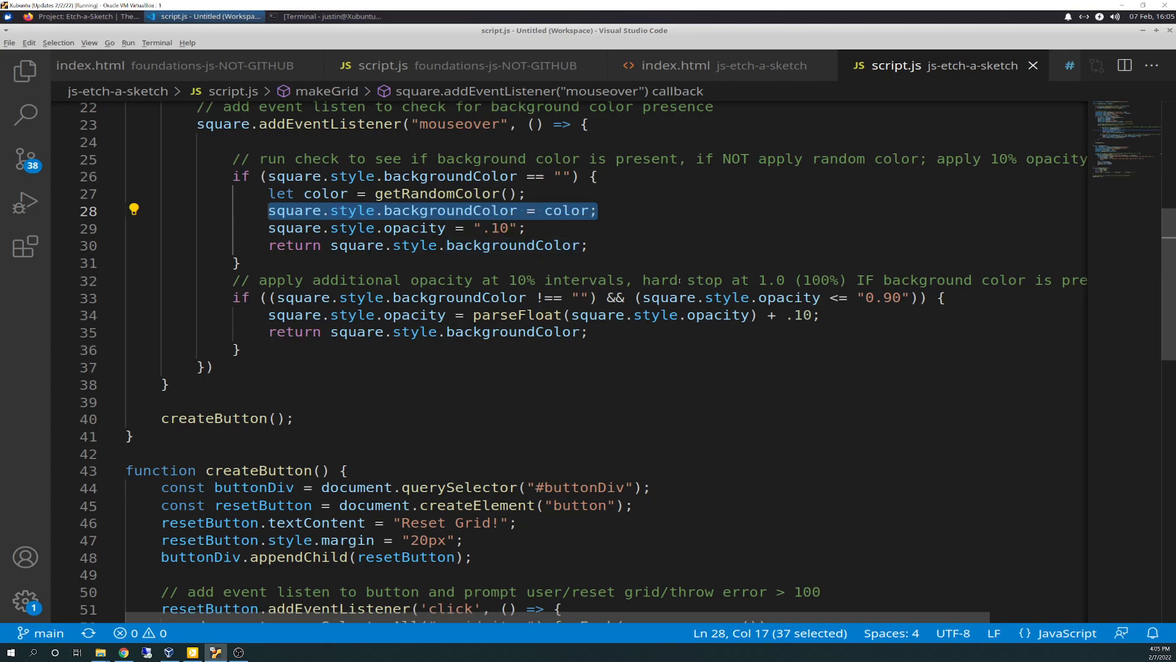
click(523, 228)
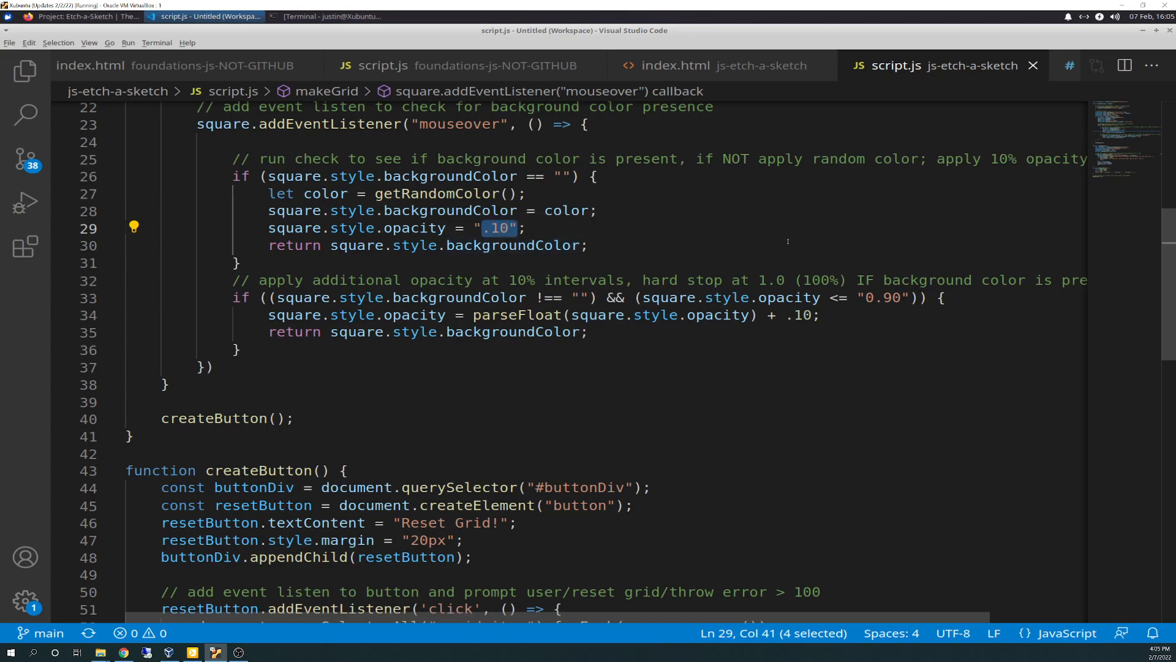
mouse_move(675, 237)
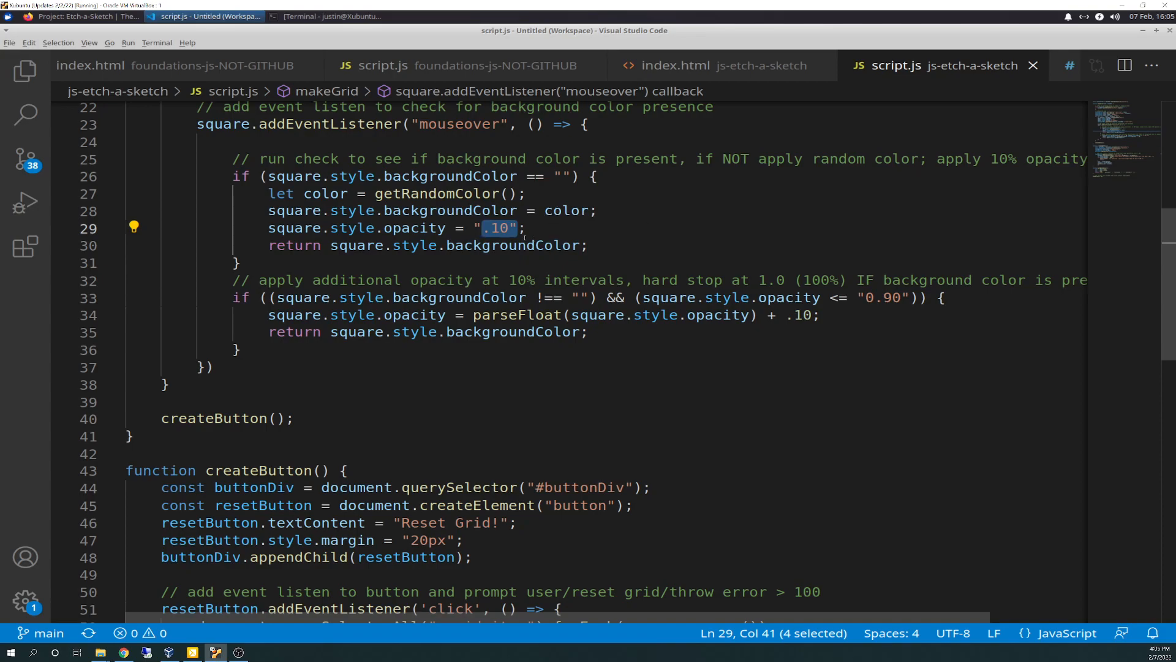
mouse_move(605, 235)
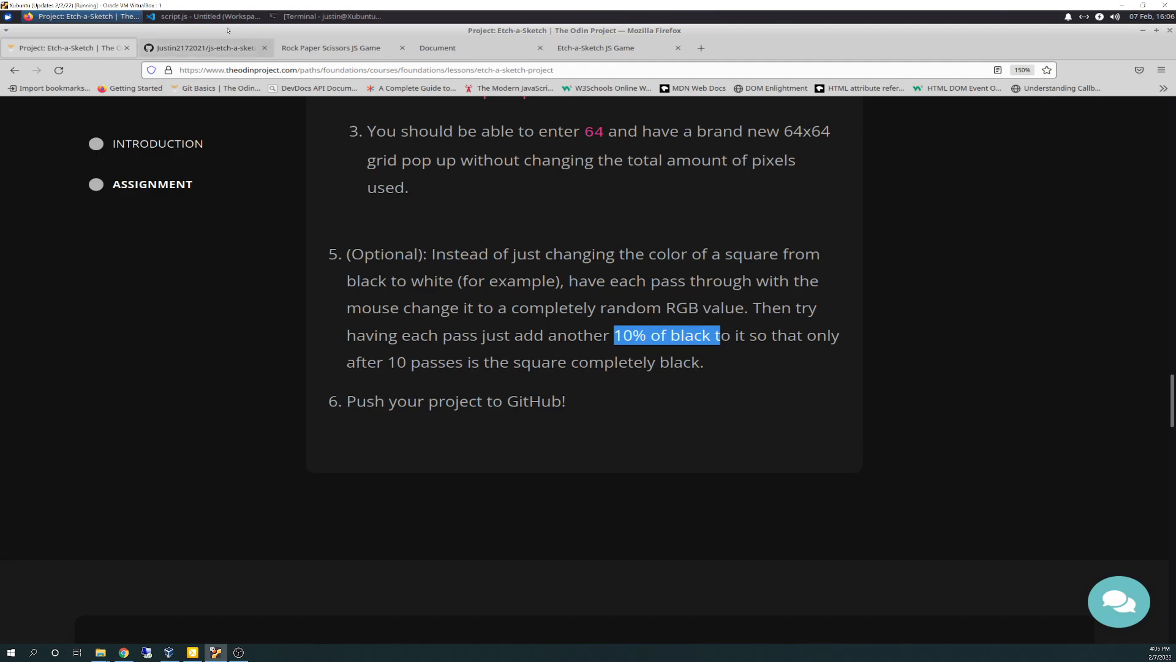
click(209, 16)
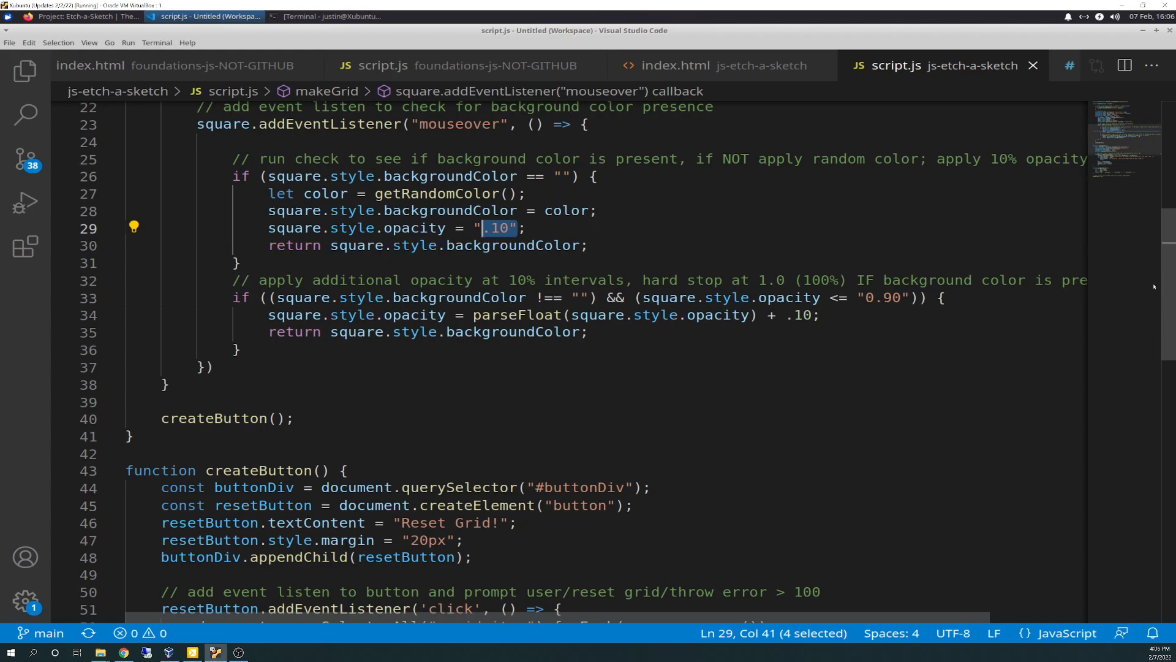
scroll(up, 3)
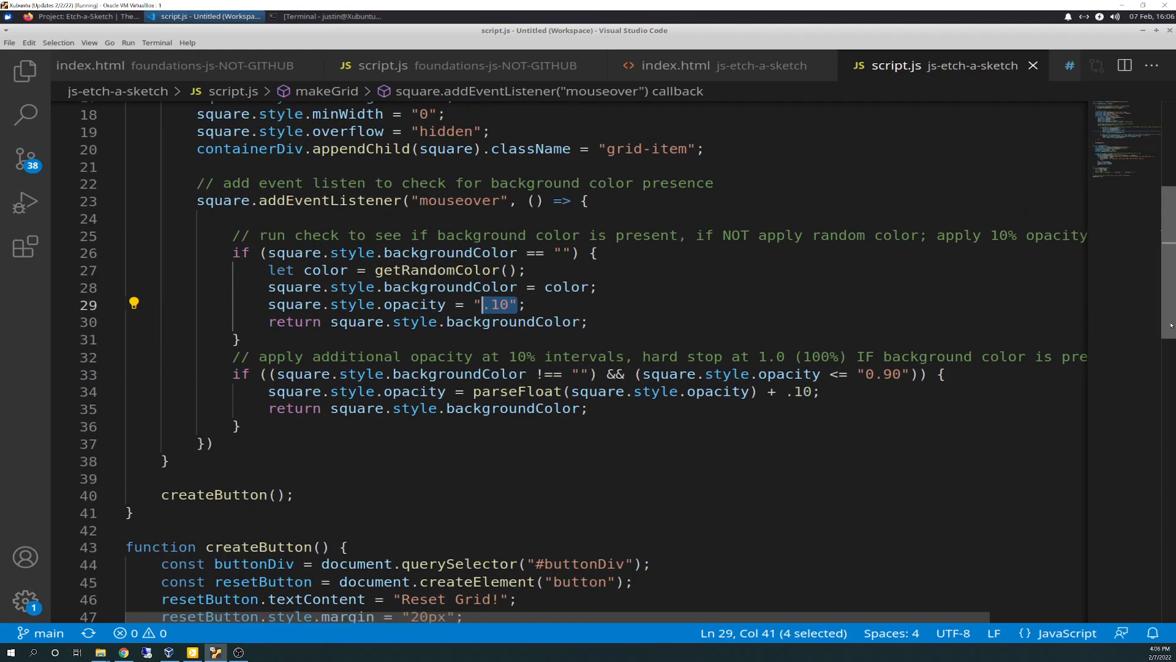
scroll(down, 3)
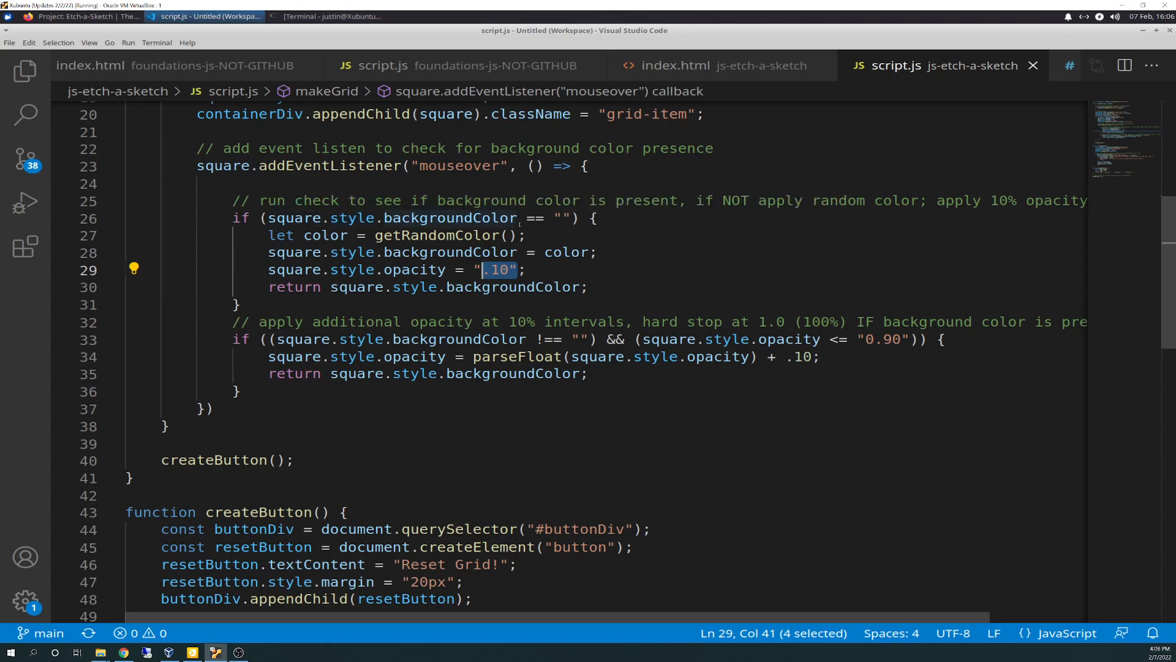
mouse_move(359, 218)
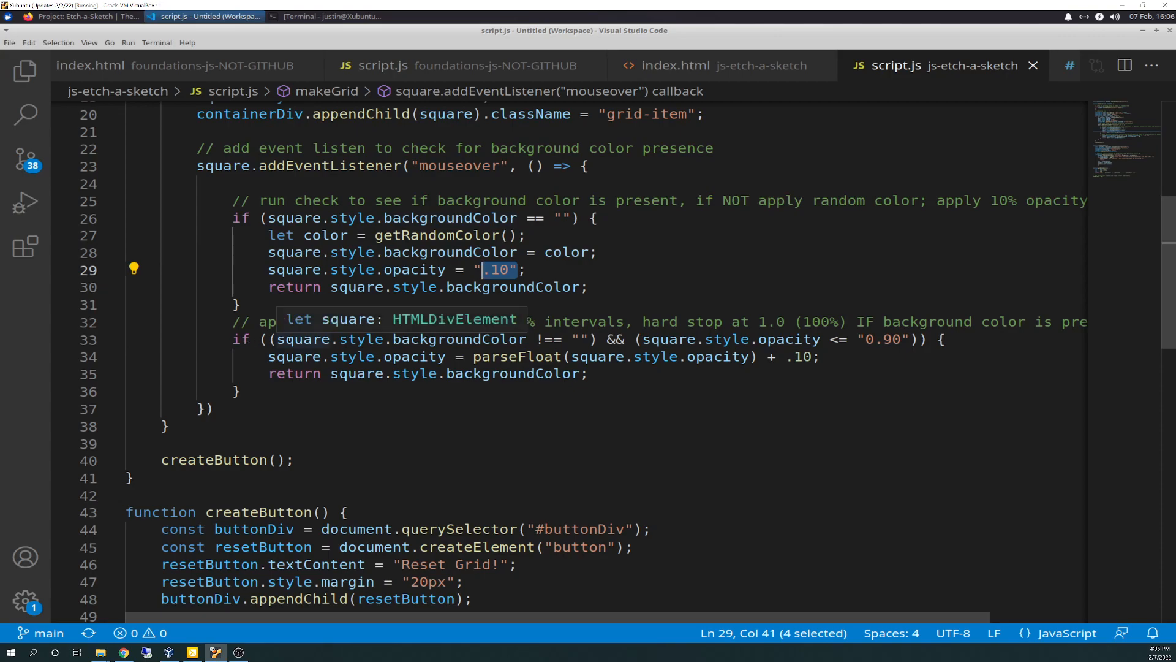
mouse_move(925, 576)
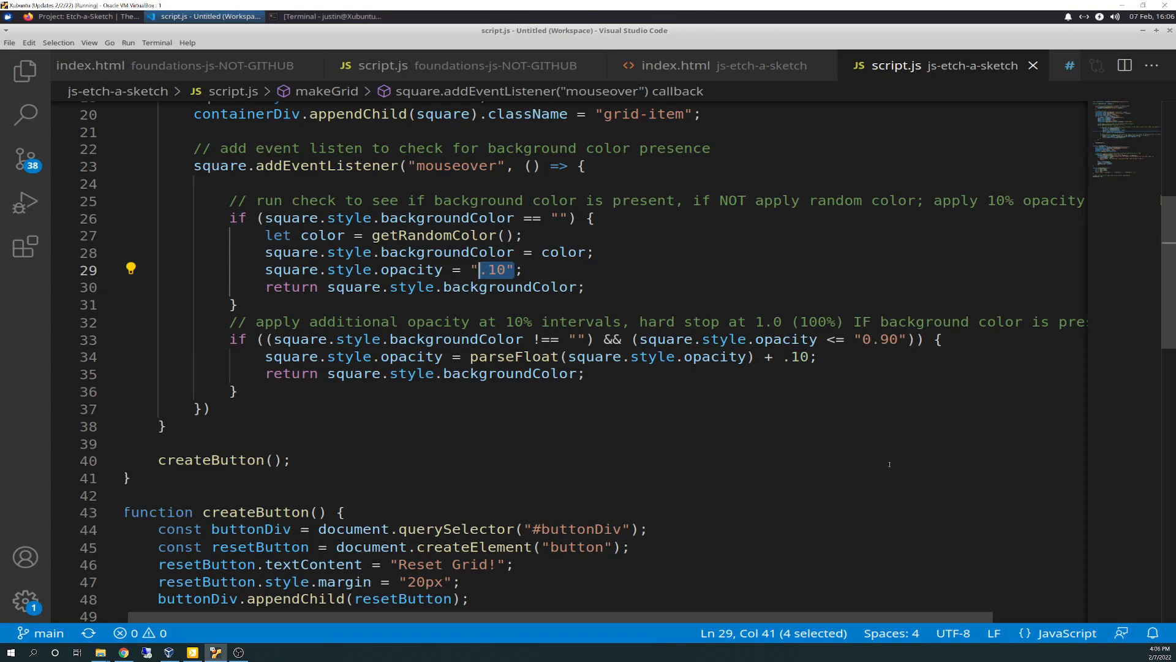
scroll(left, 3)
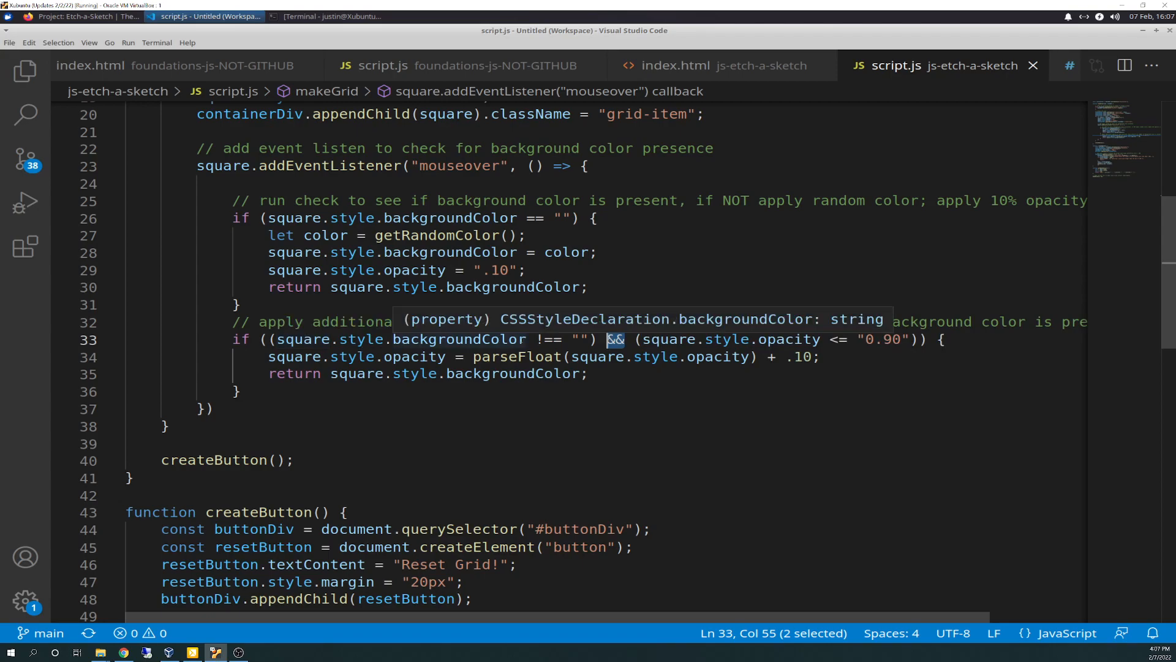
click(577, 339)
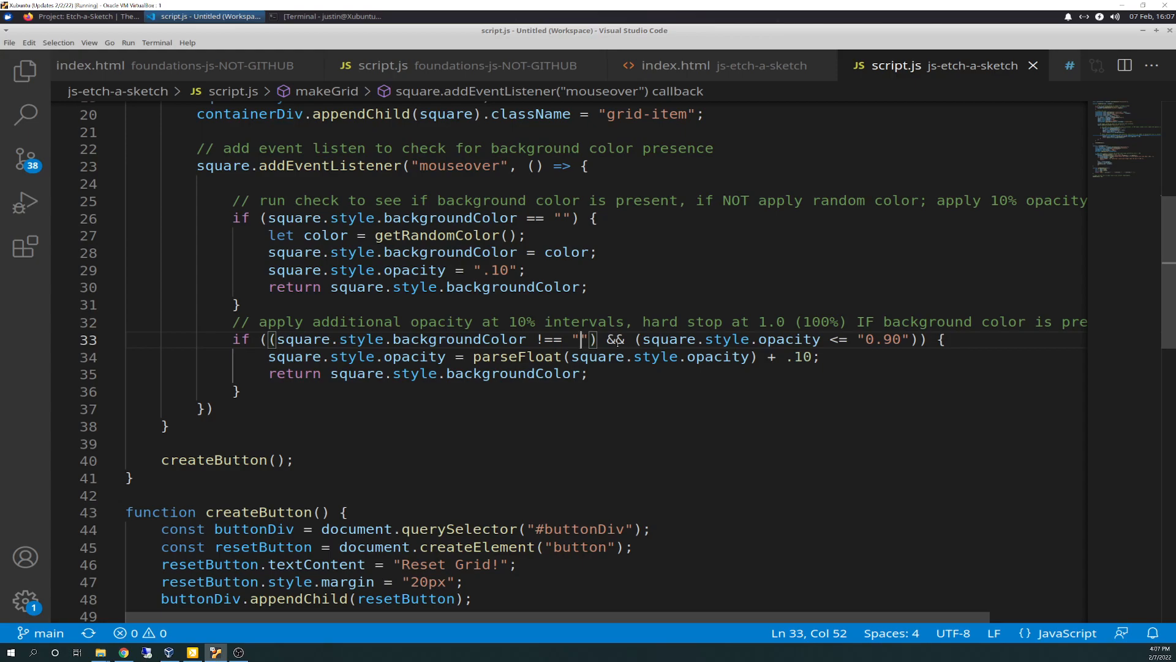
mouse_move(760, 531)
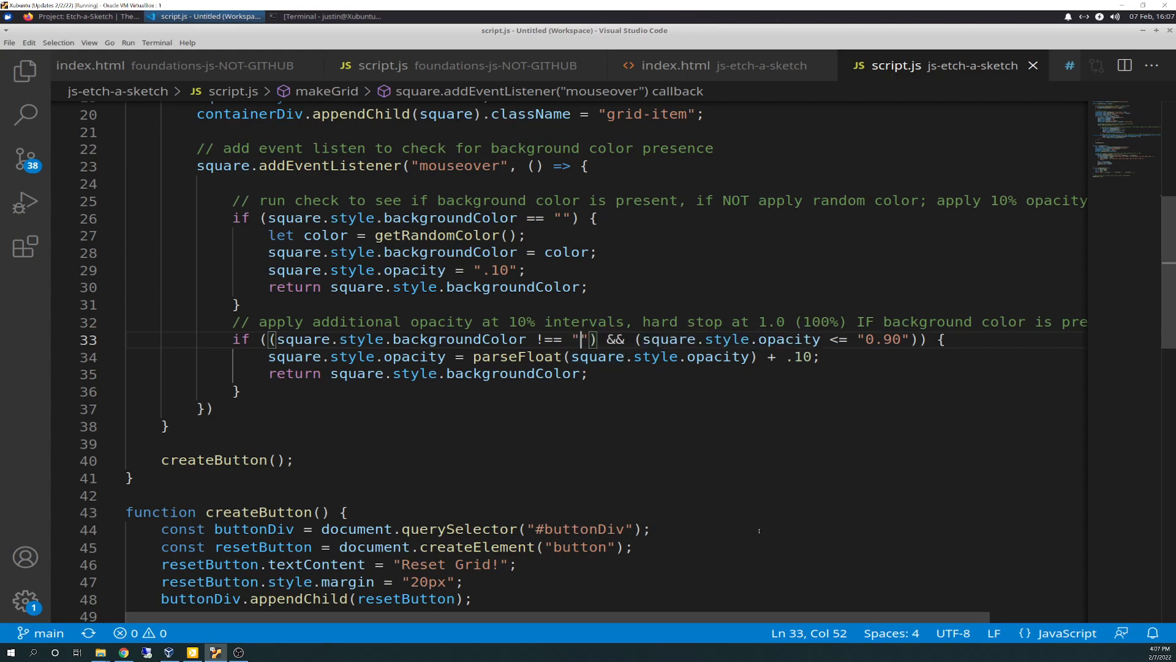
mouse_move(736, 515)
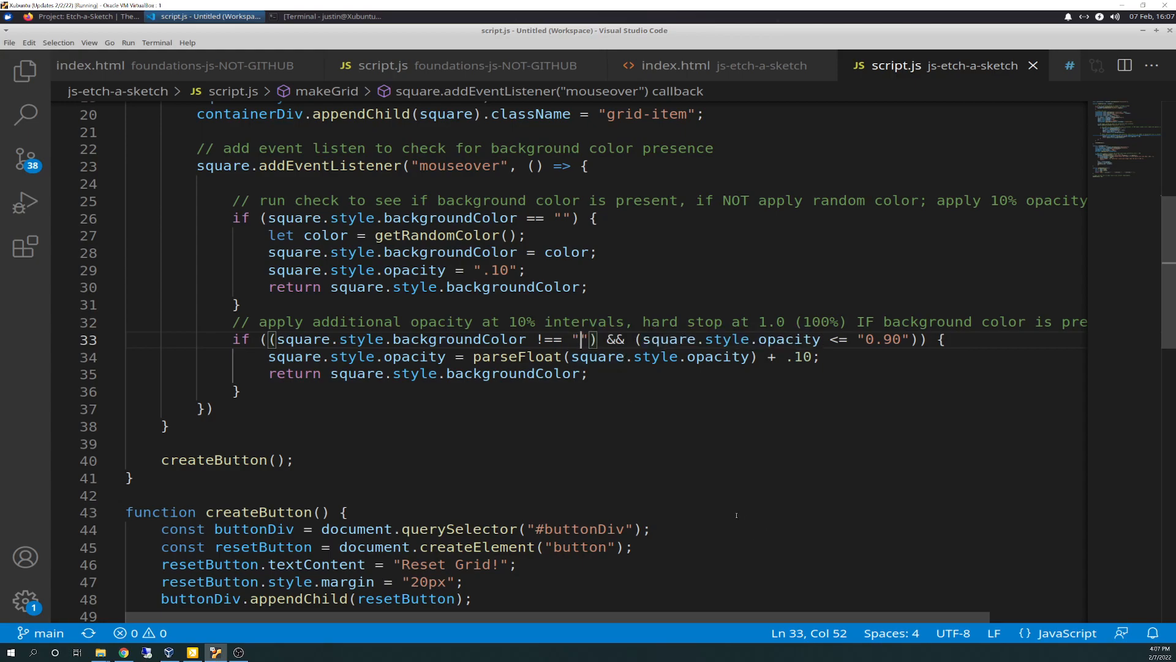
mouse_move(890, 397)
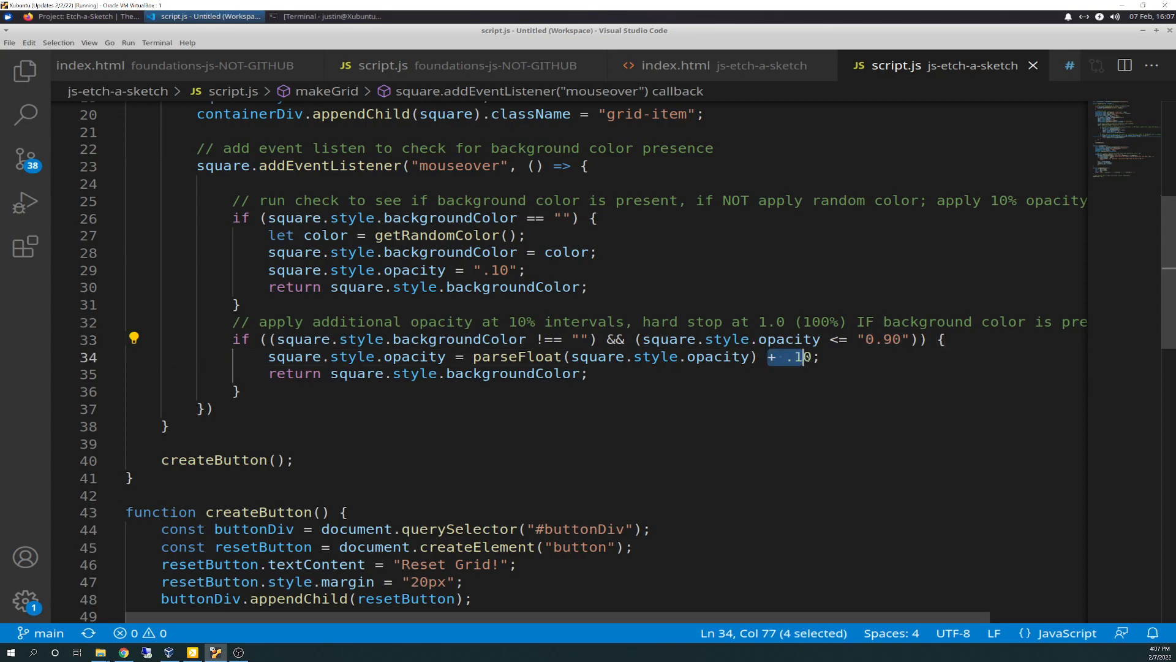
key(shift+Right)
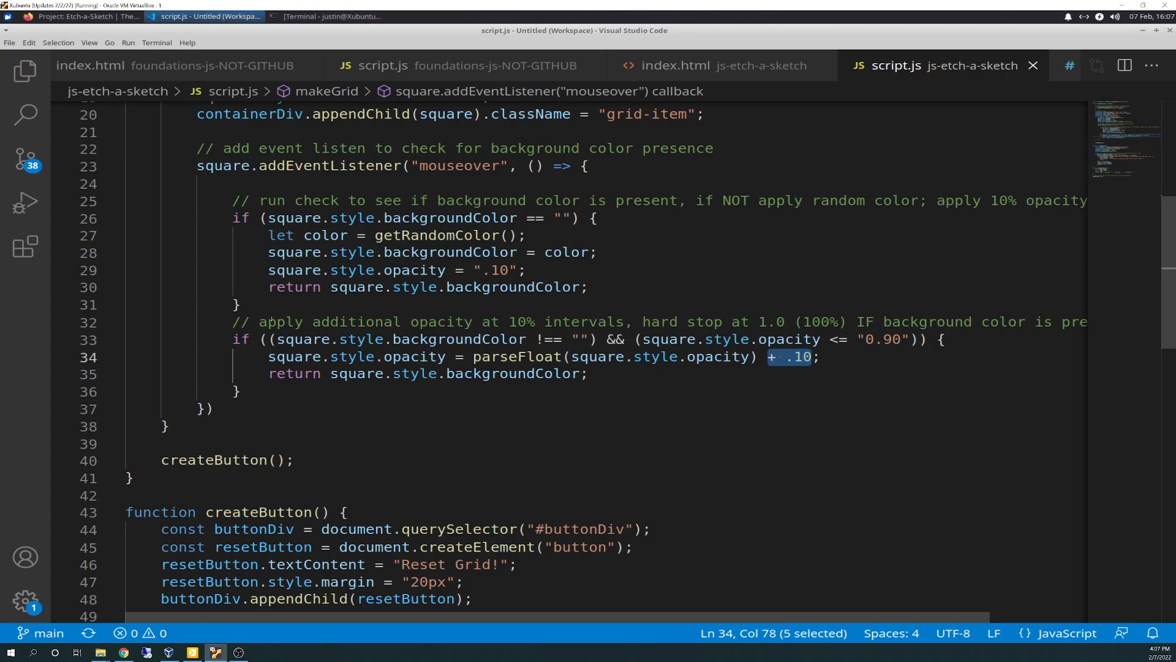
mouse_move(671, 339)
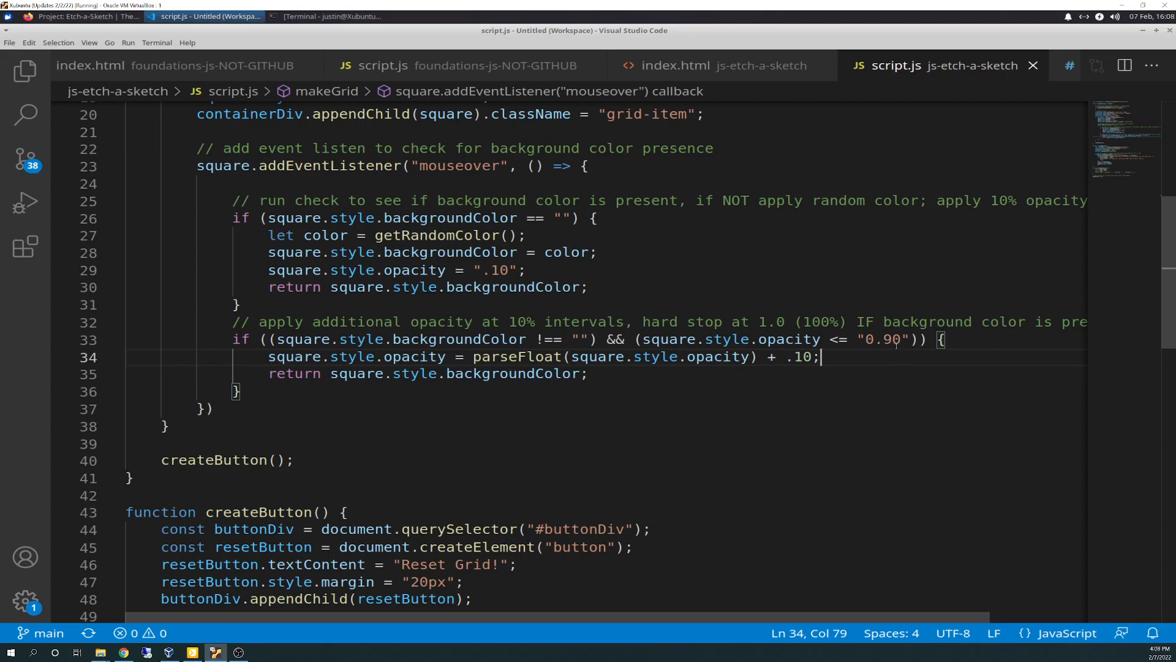
mouse_move(293, 339)
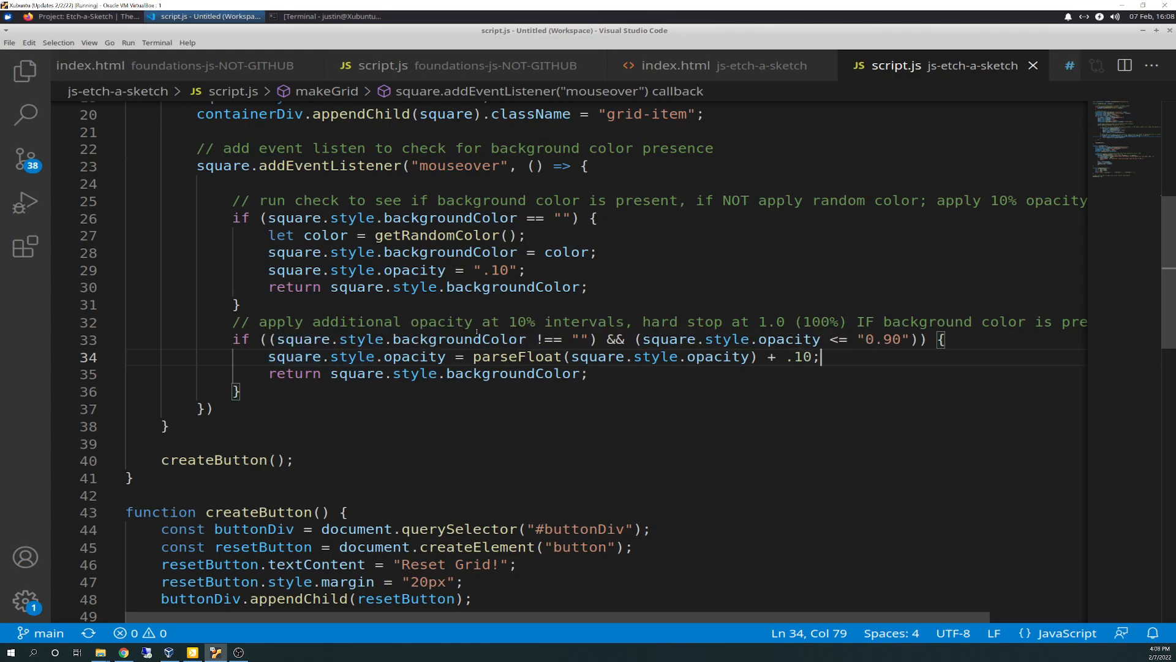
mouse_move(670, 340)
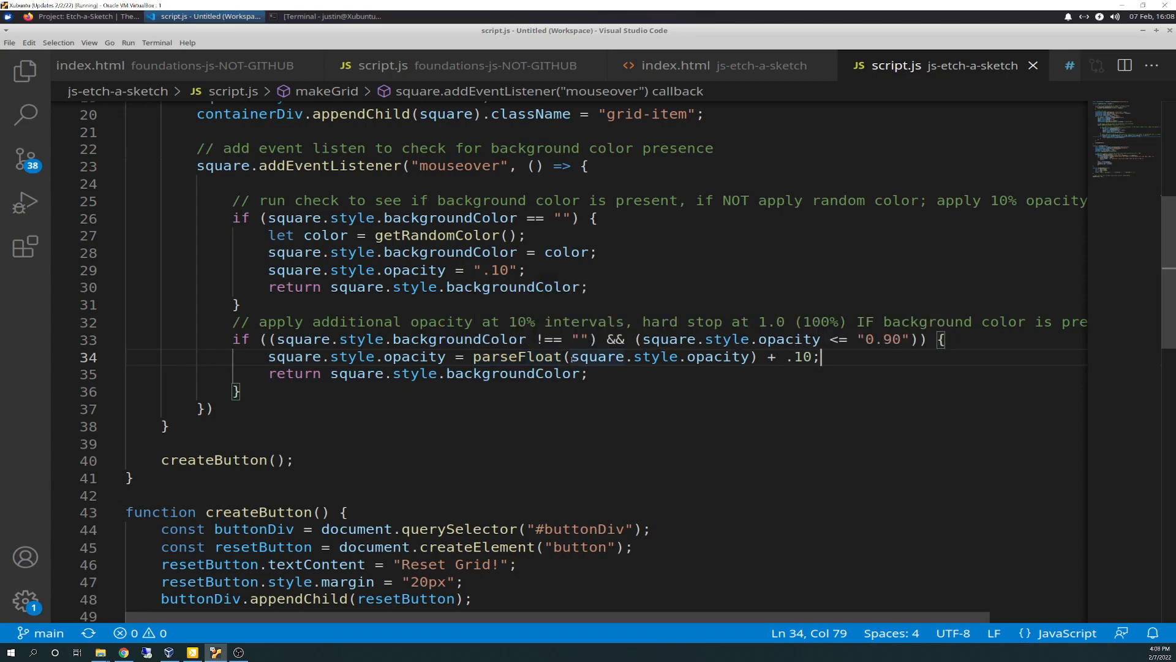
mouse_move(721, 357)
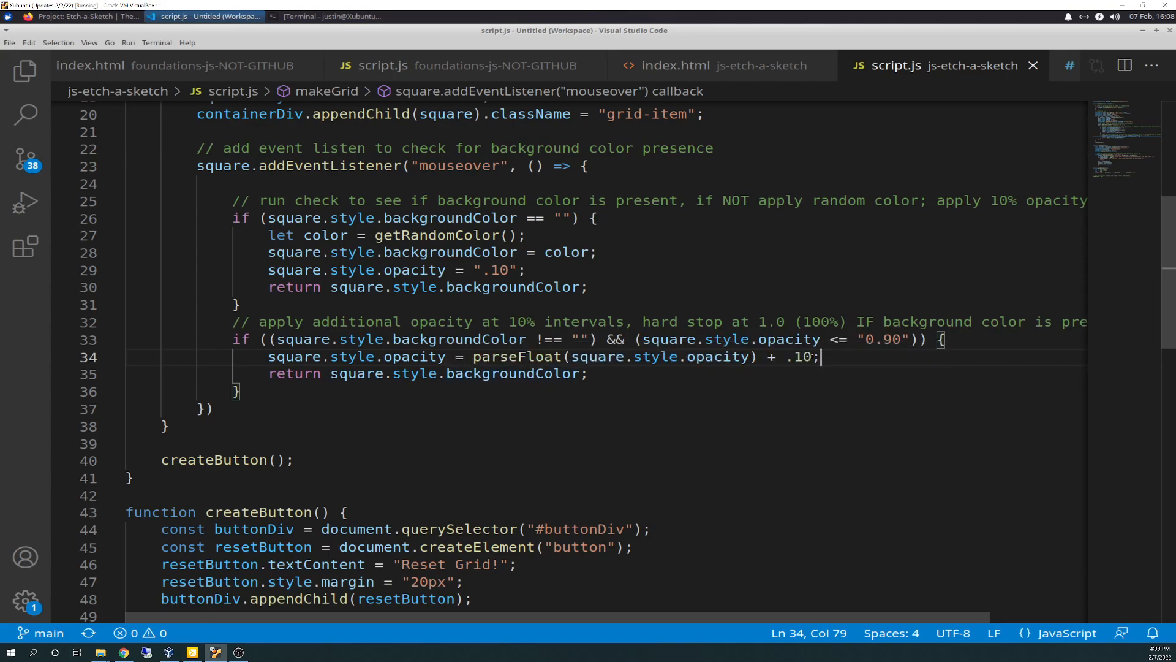
double_click(798, 357)
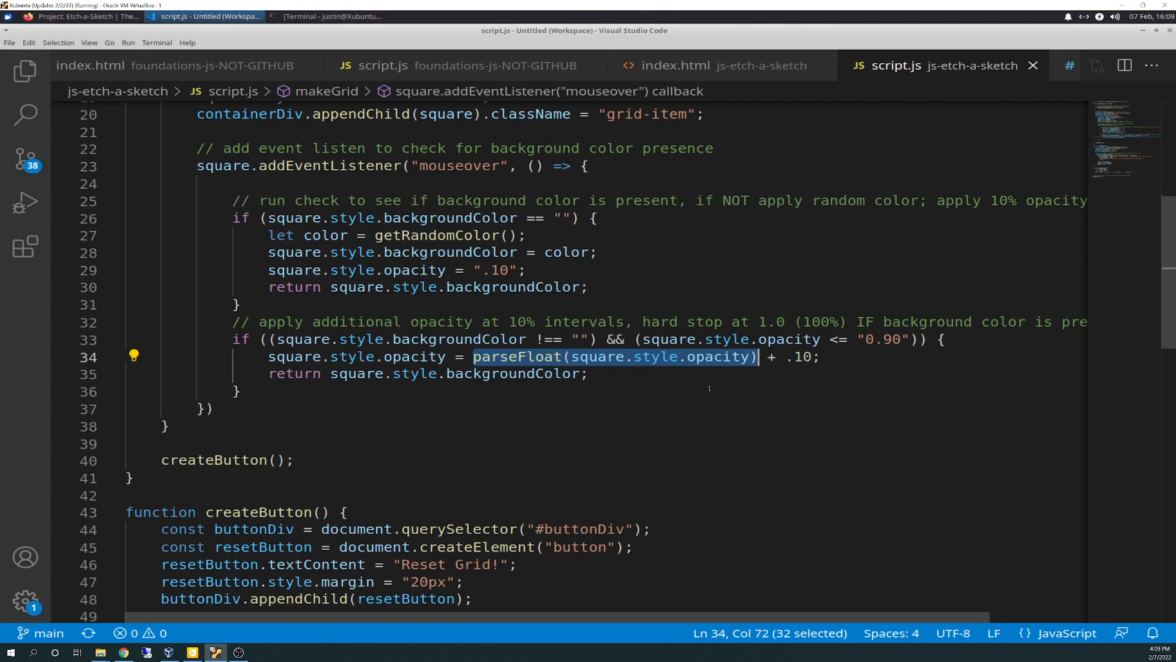
mouse_move(768, 371)
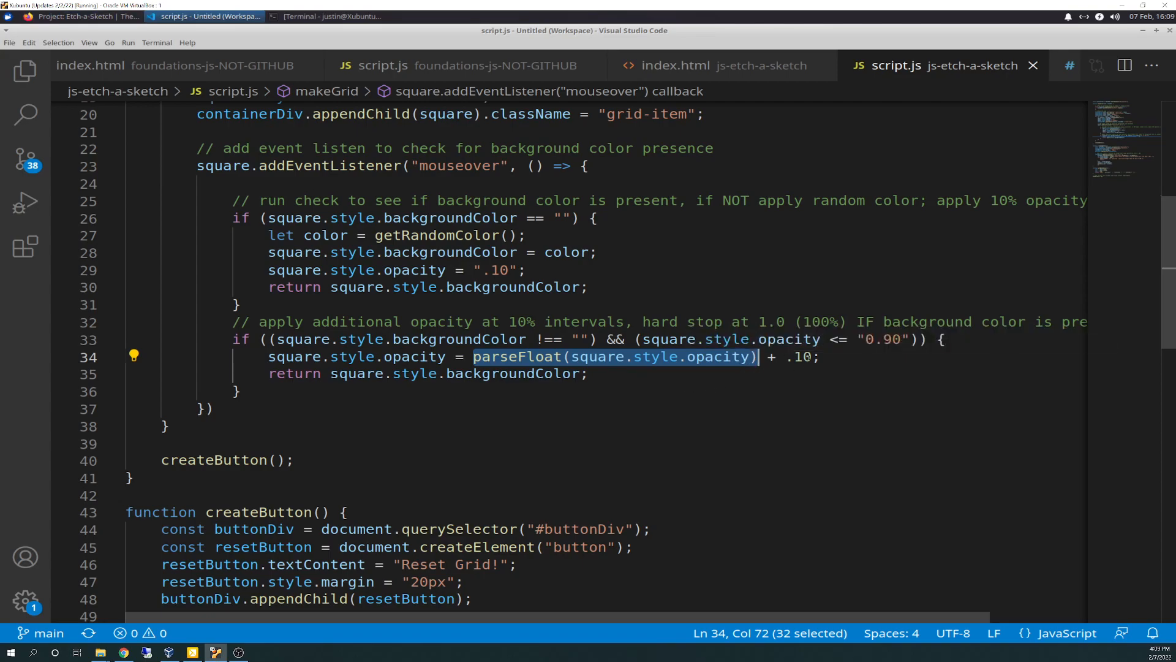
mouse_move(714, 356)
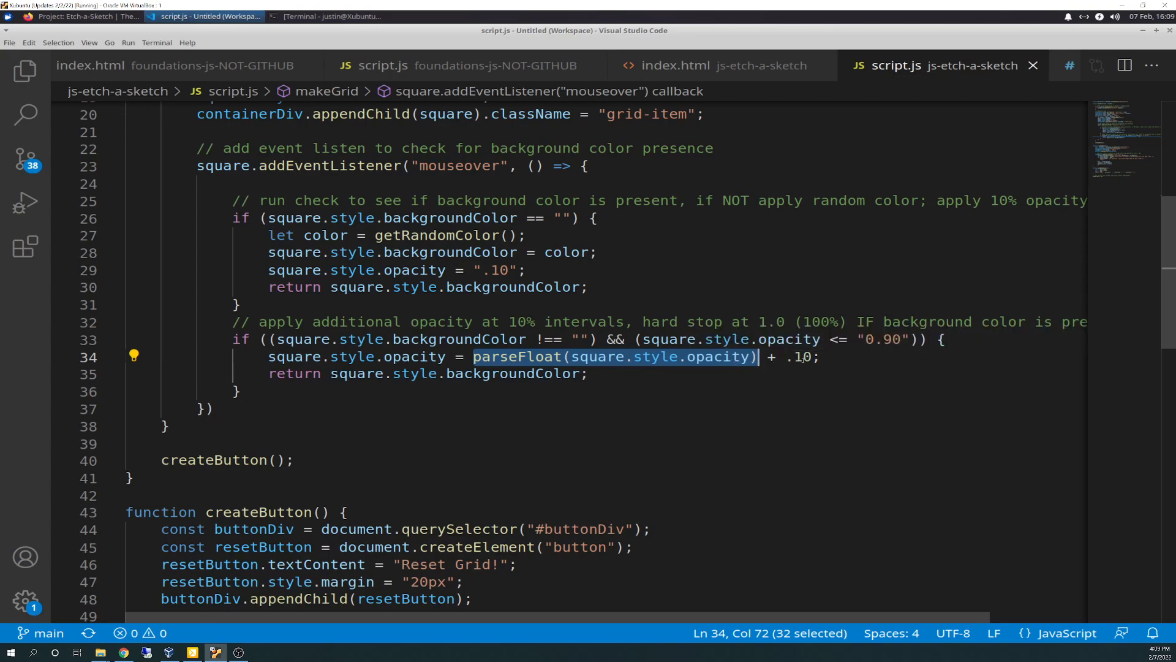
click(771, 356)
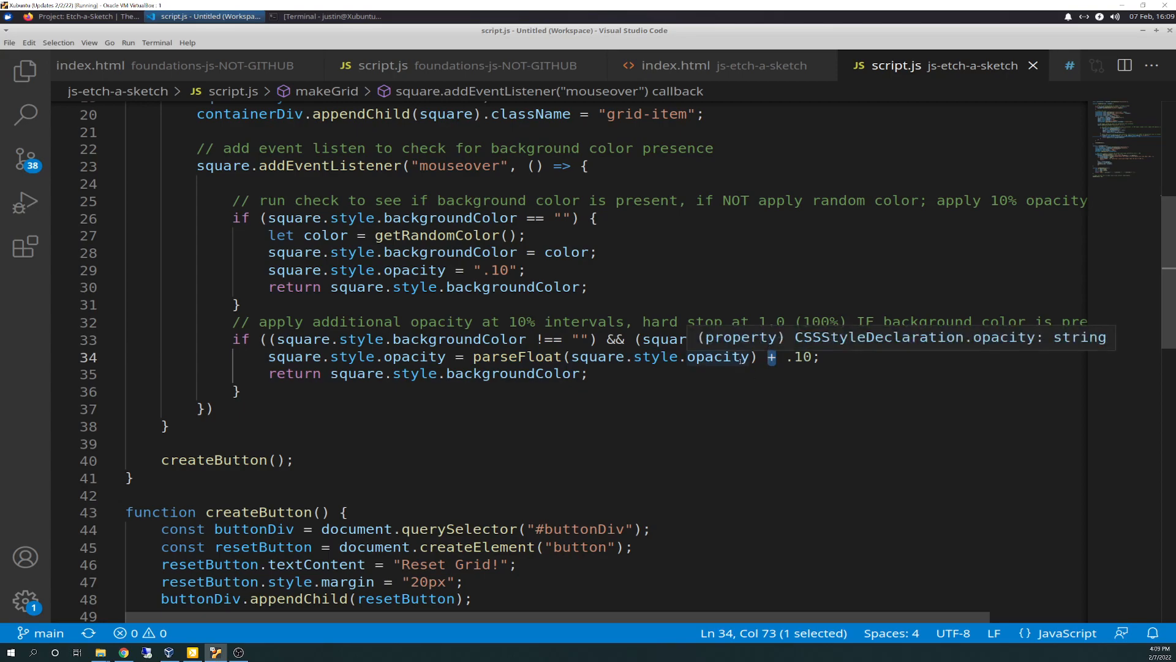
mouse_move(516, 357)
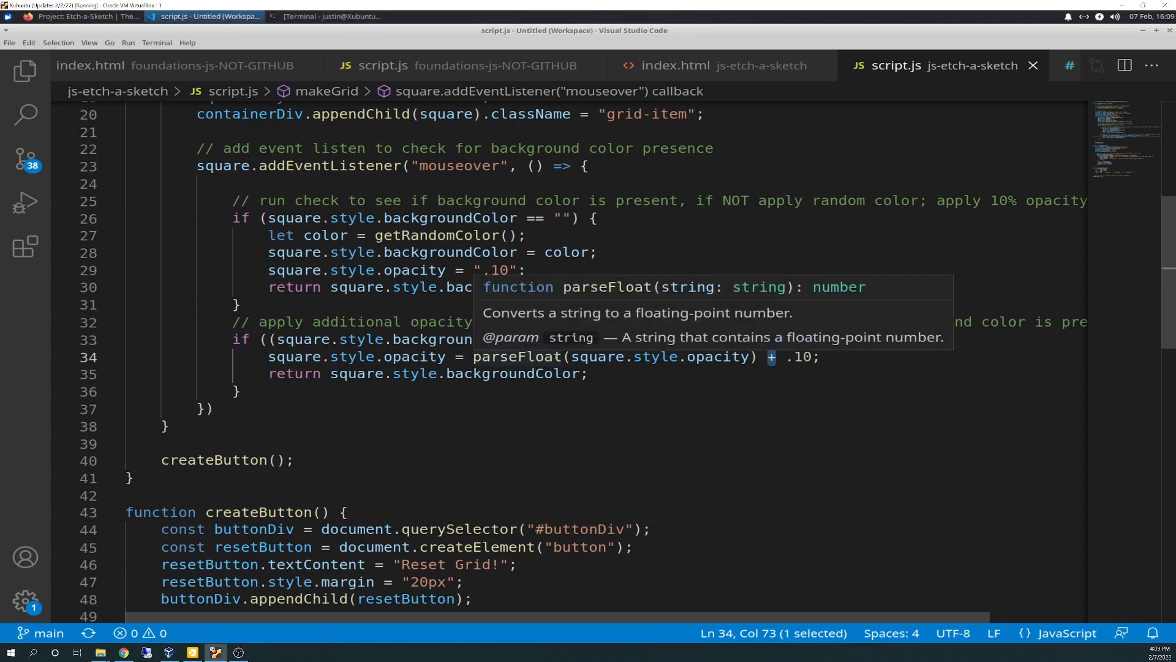
click(739, 383)
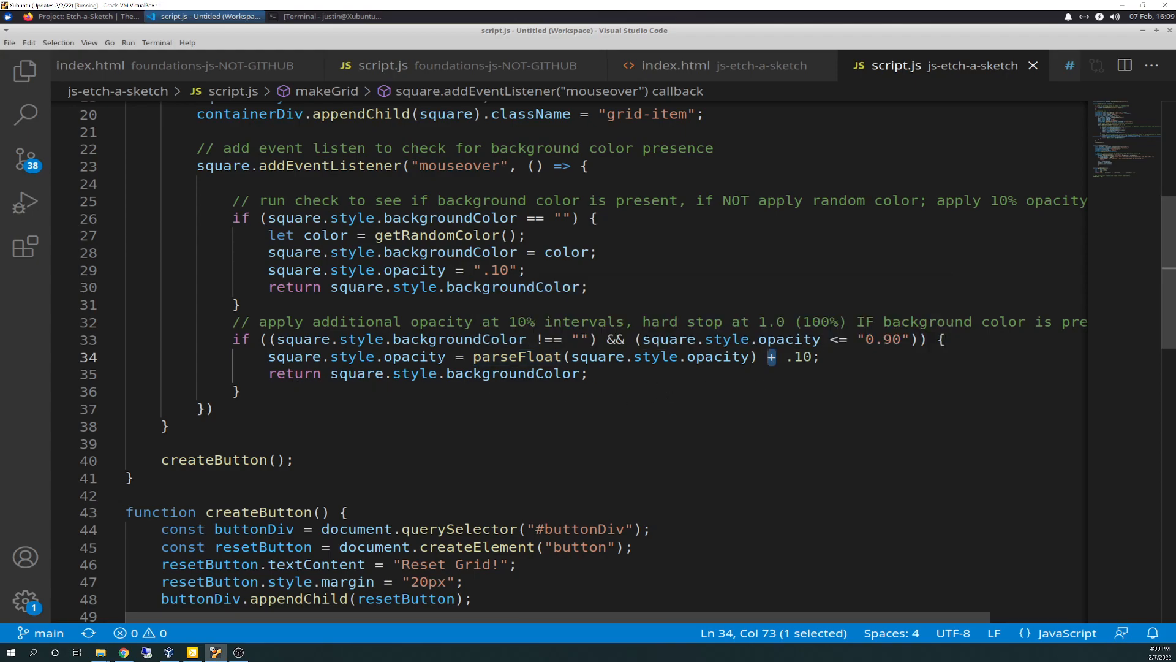
mouse_move(416, 340)
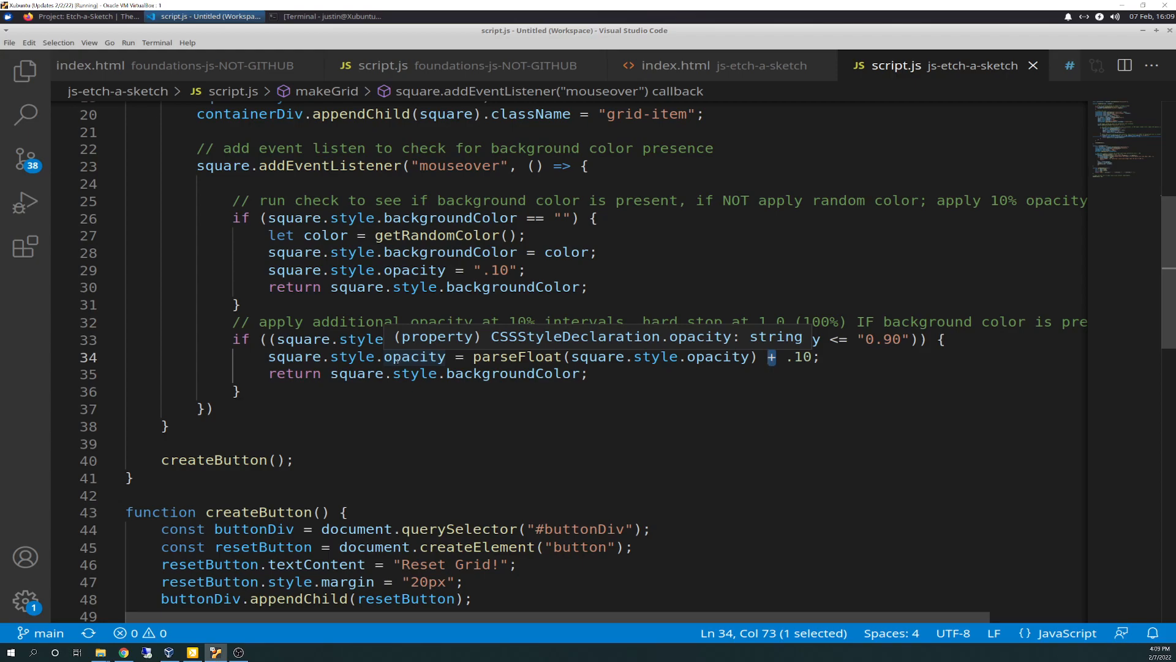
mouse_move(604, 436)
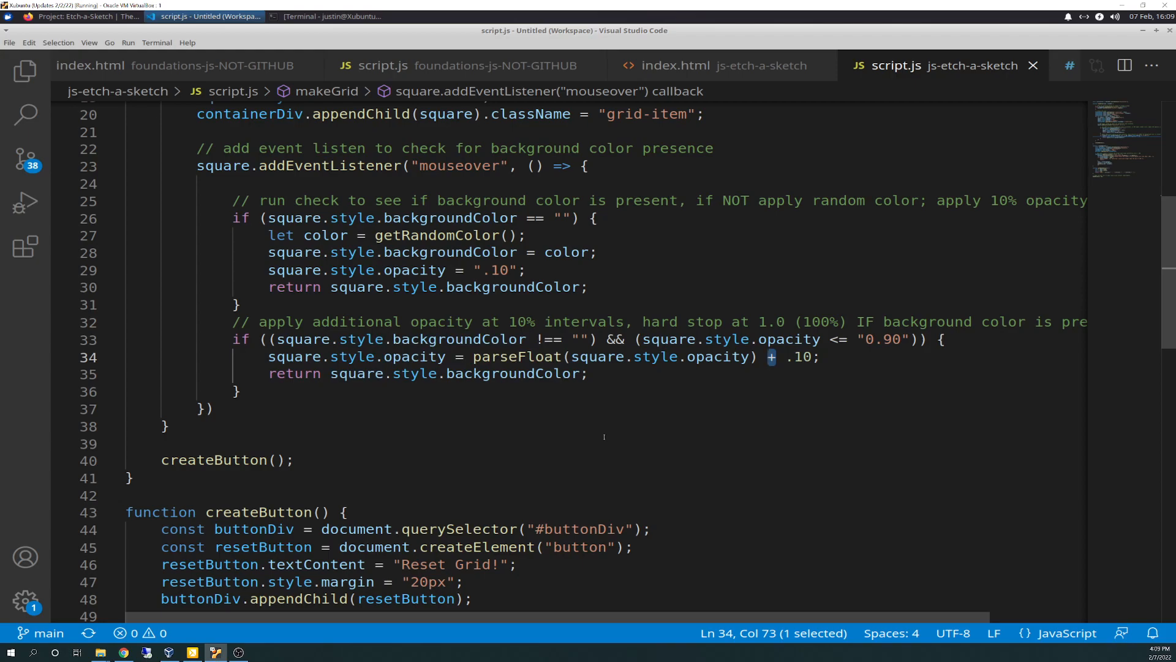
mouse_move(420, 339)
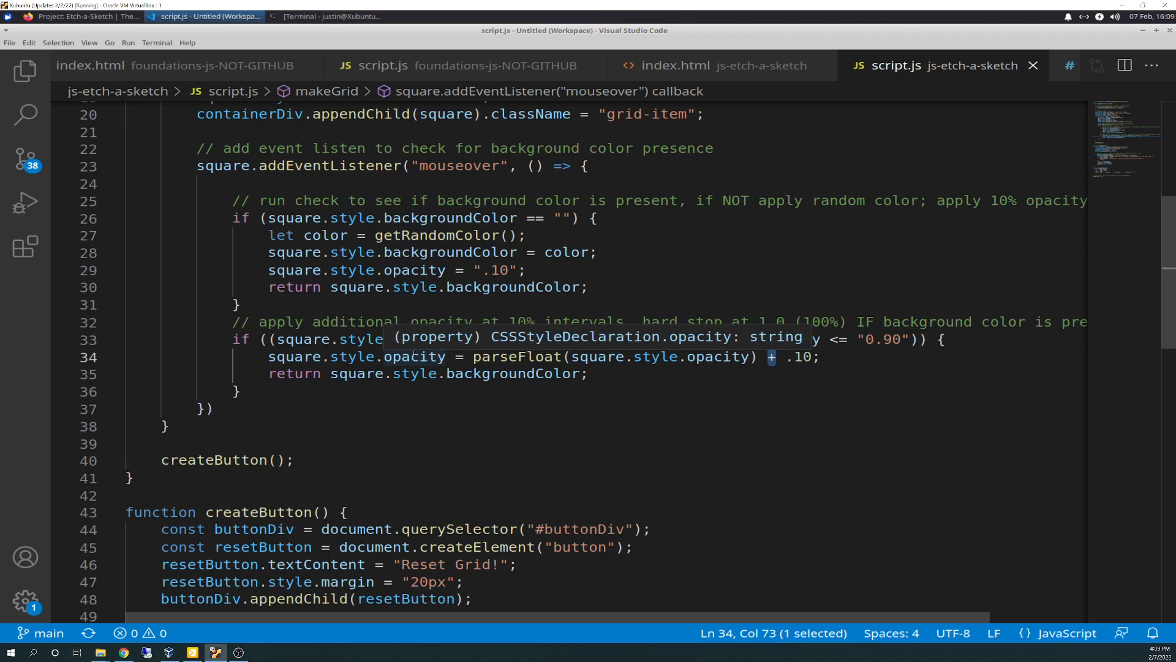
mouse_move(412, 338)
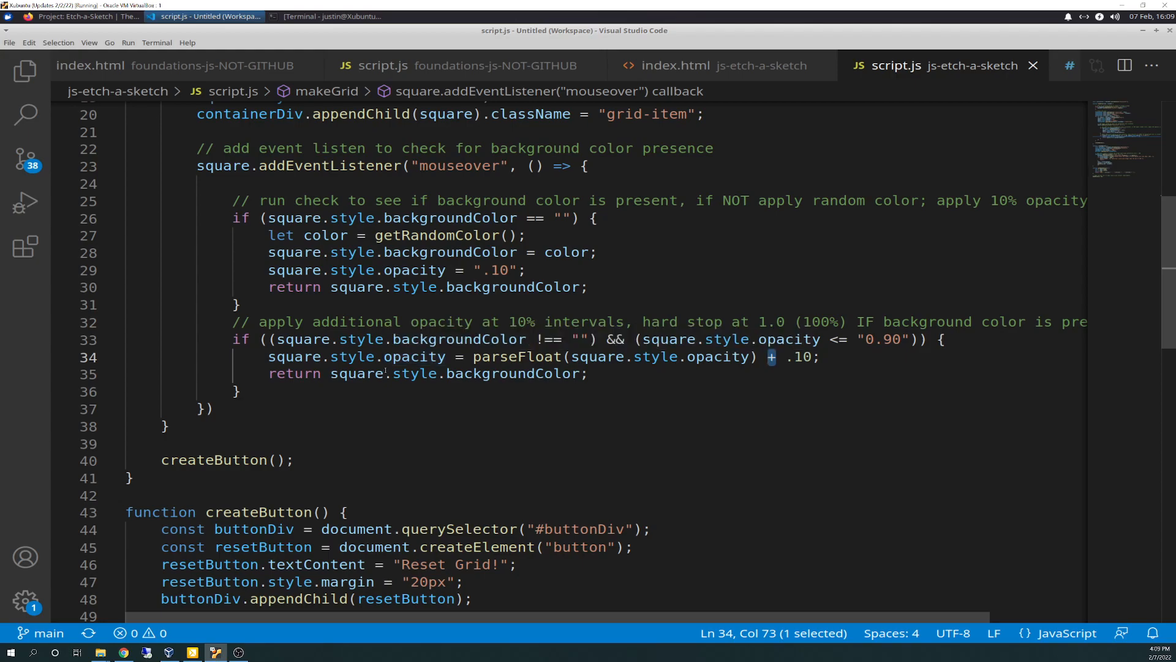
mouse_move(416, 357)
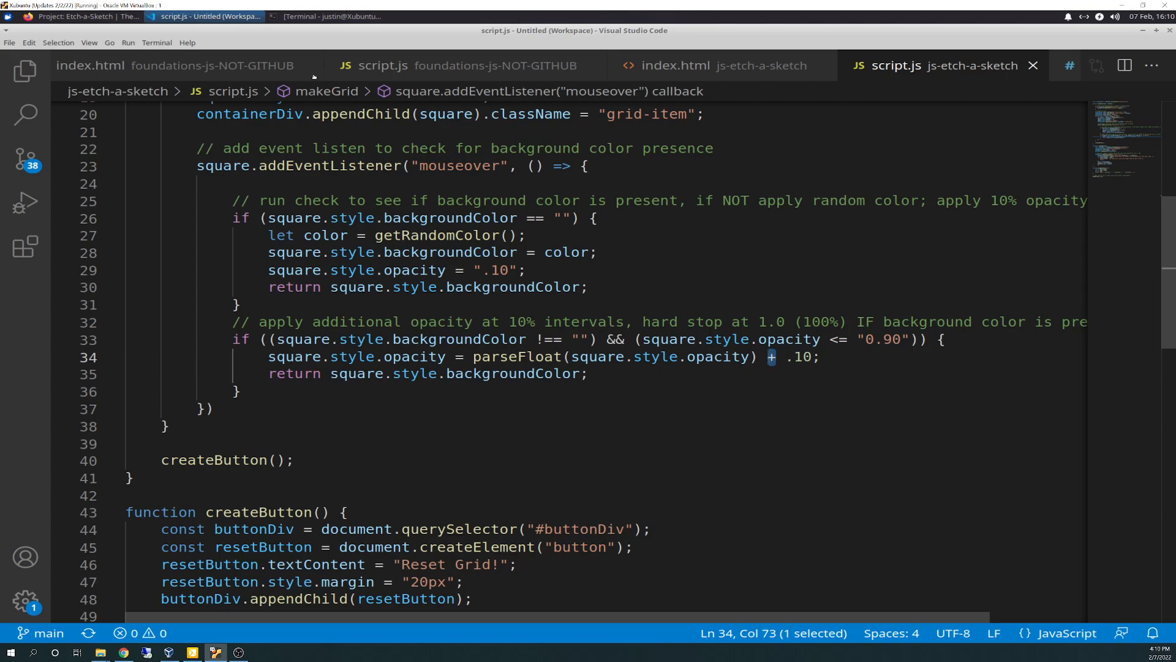
scroll(down, 3)
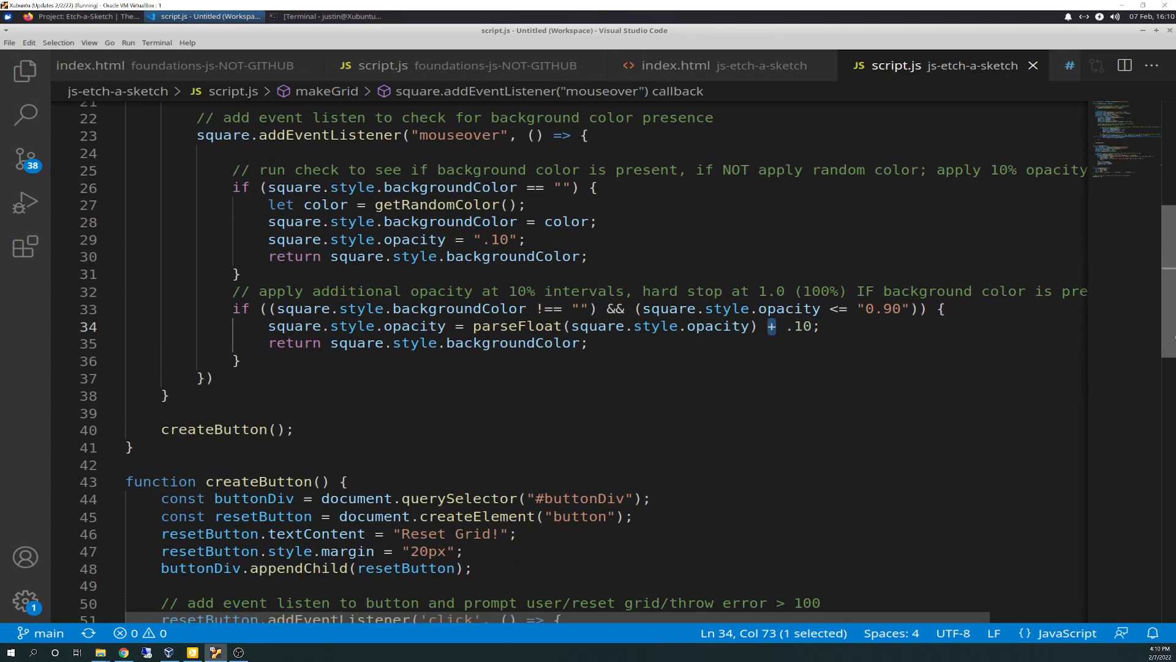
scroll(up, 3)
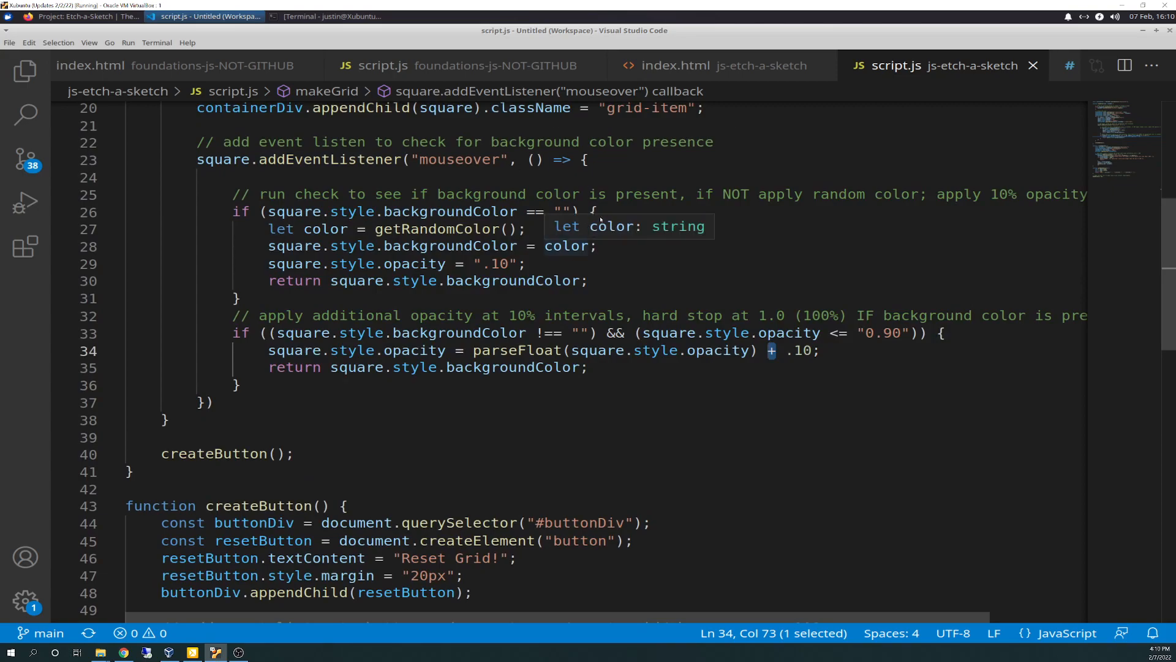
scroll(down, 3)
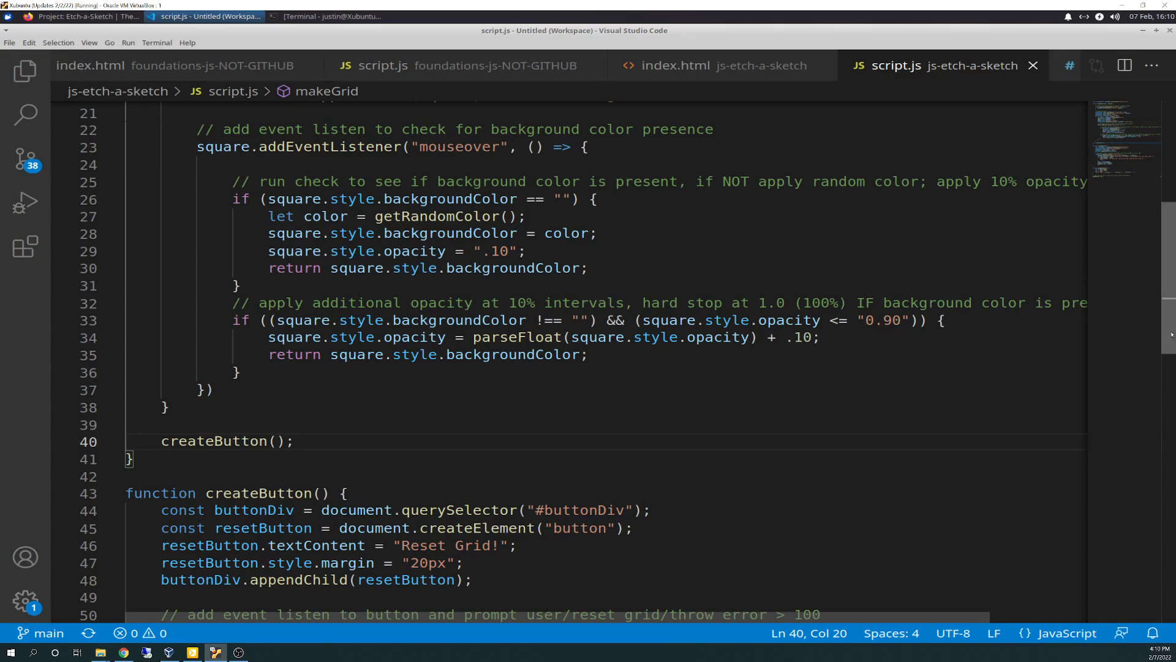
scroll(down, 3)
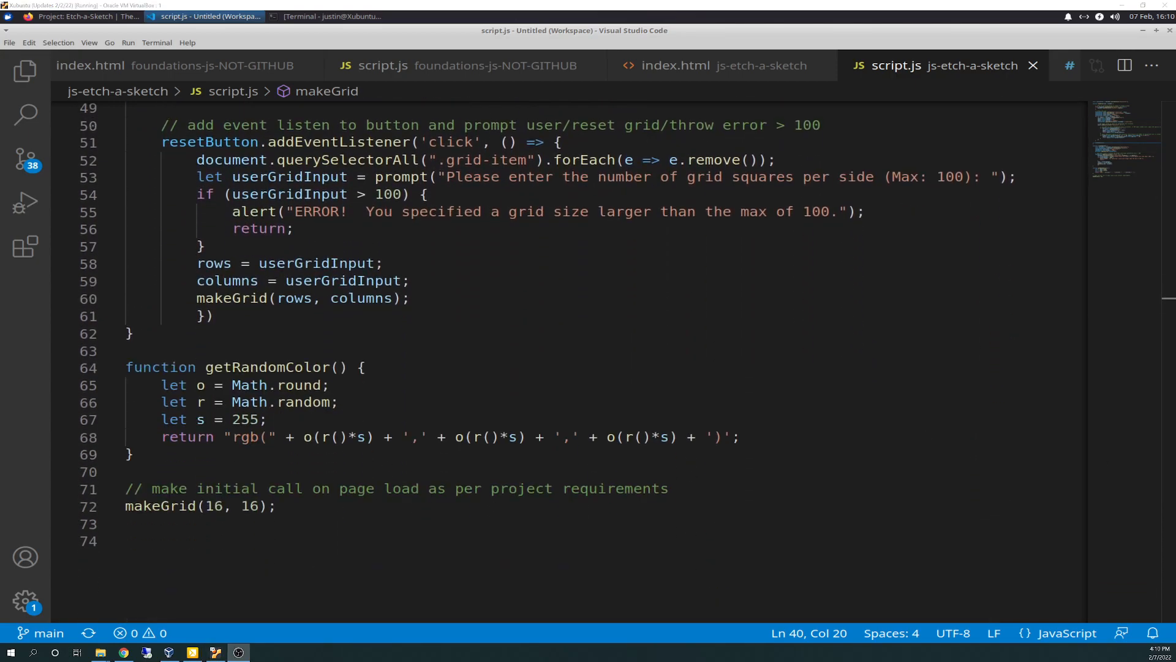
mouse_move(383, 572)
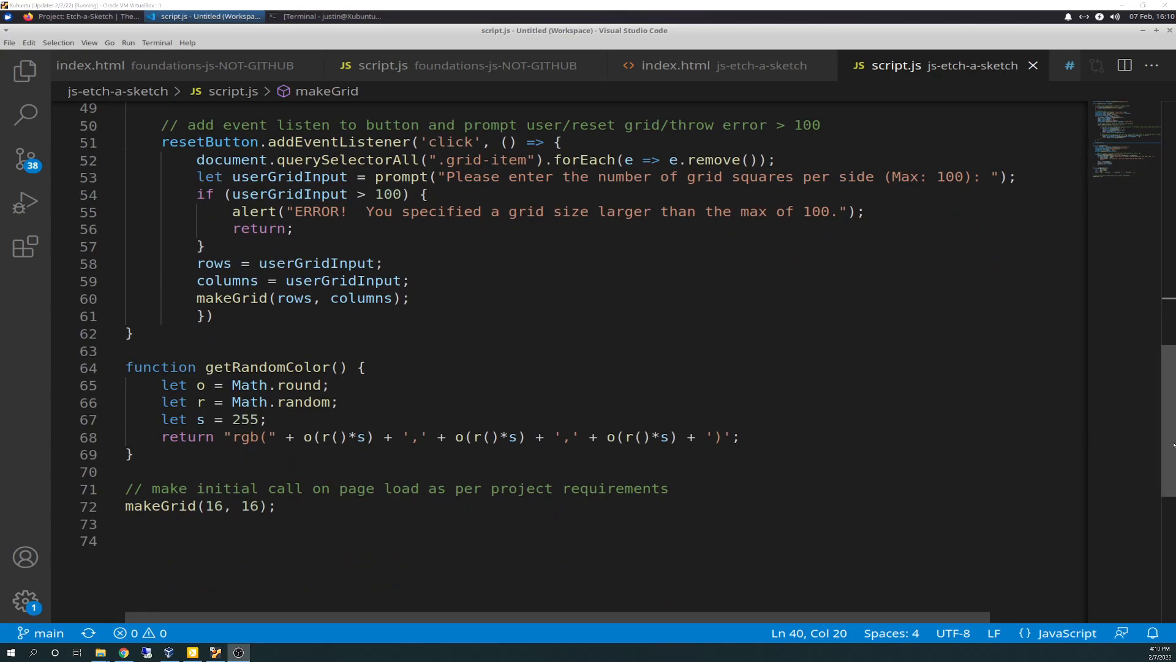
scroll(up, 3)
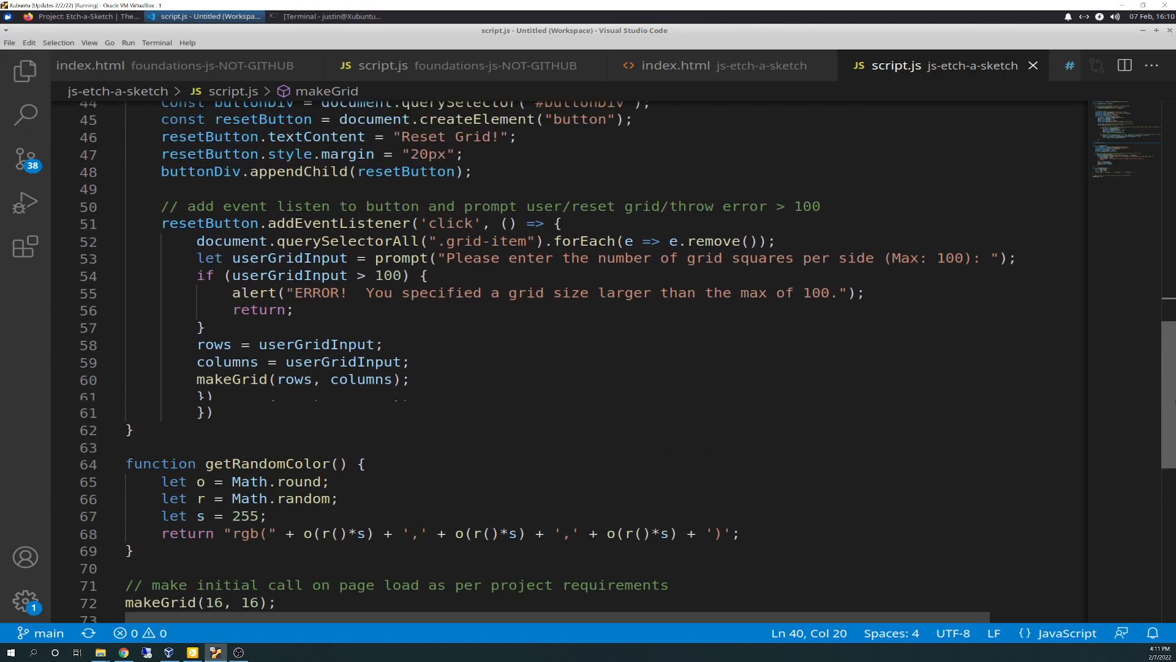
scroll(up, 3)
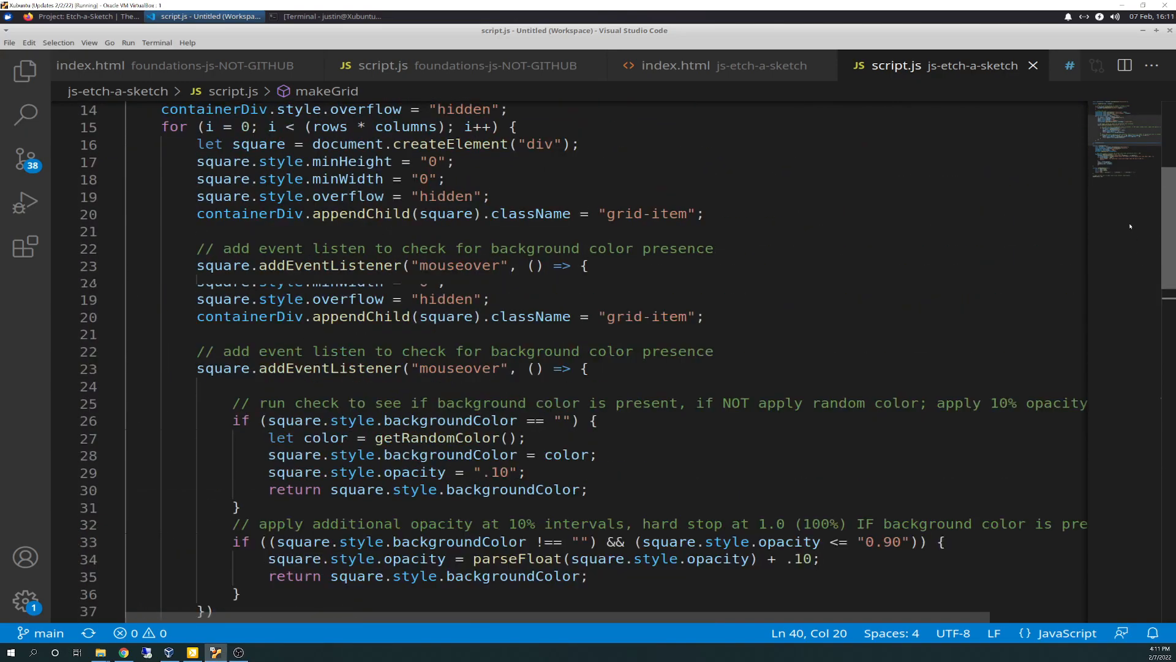
scroll(up, 3)
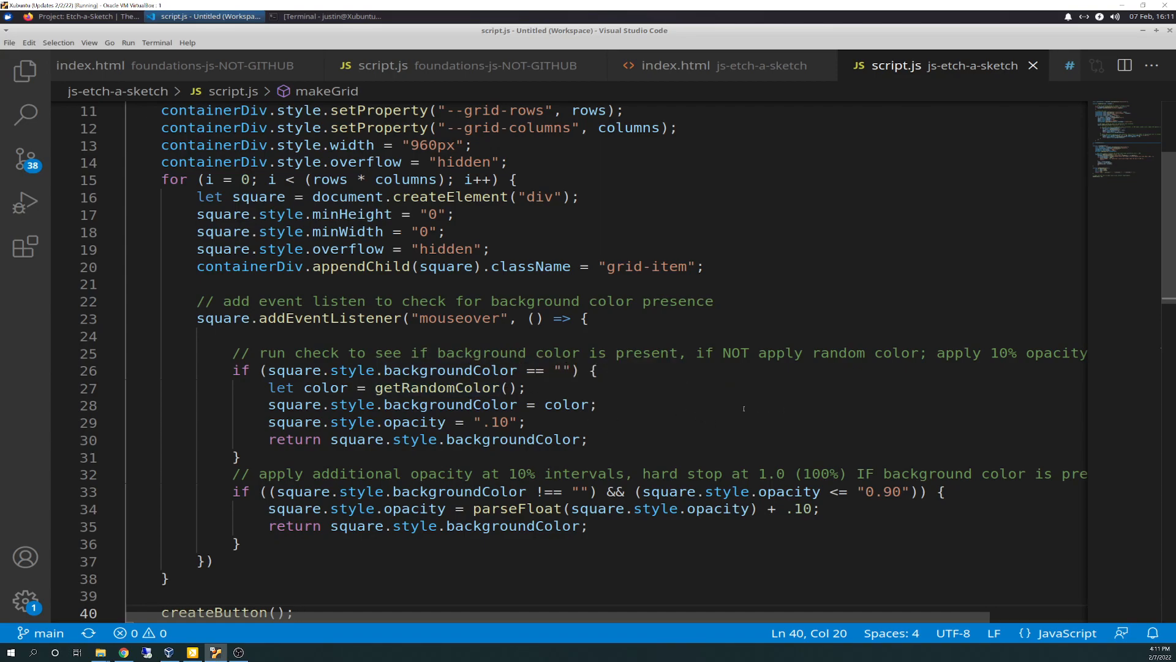
mouse_move(823, 442)
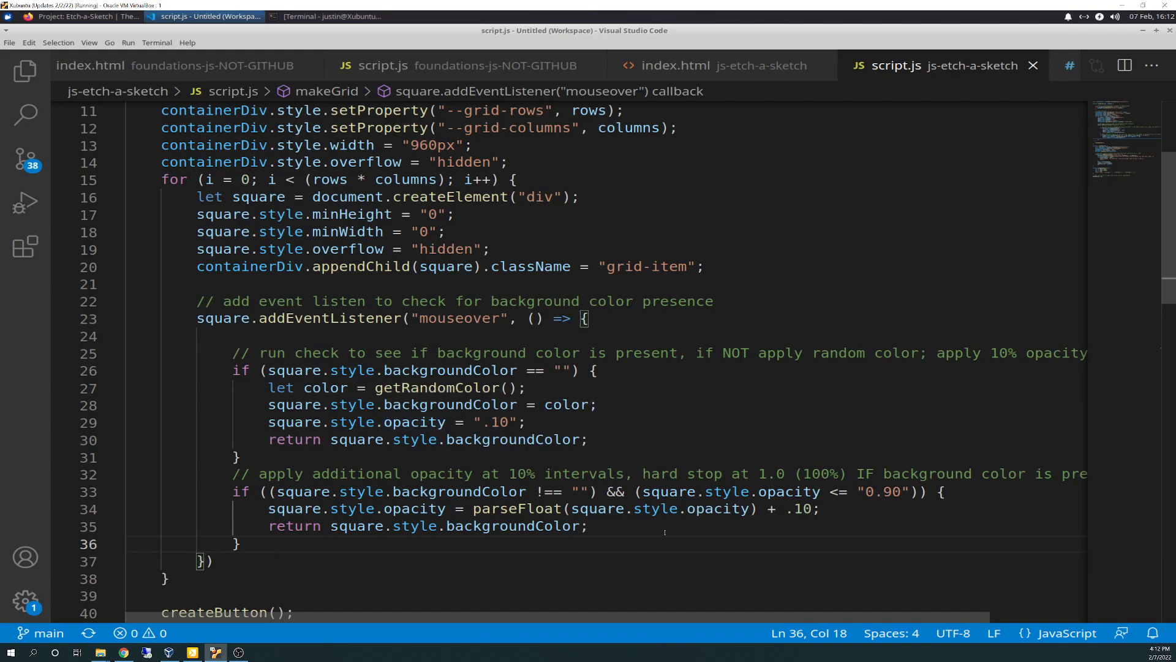
double_click(513, 525)
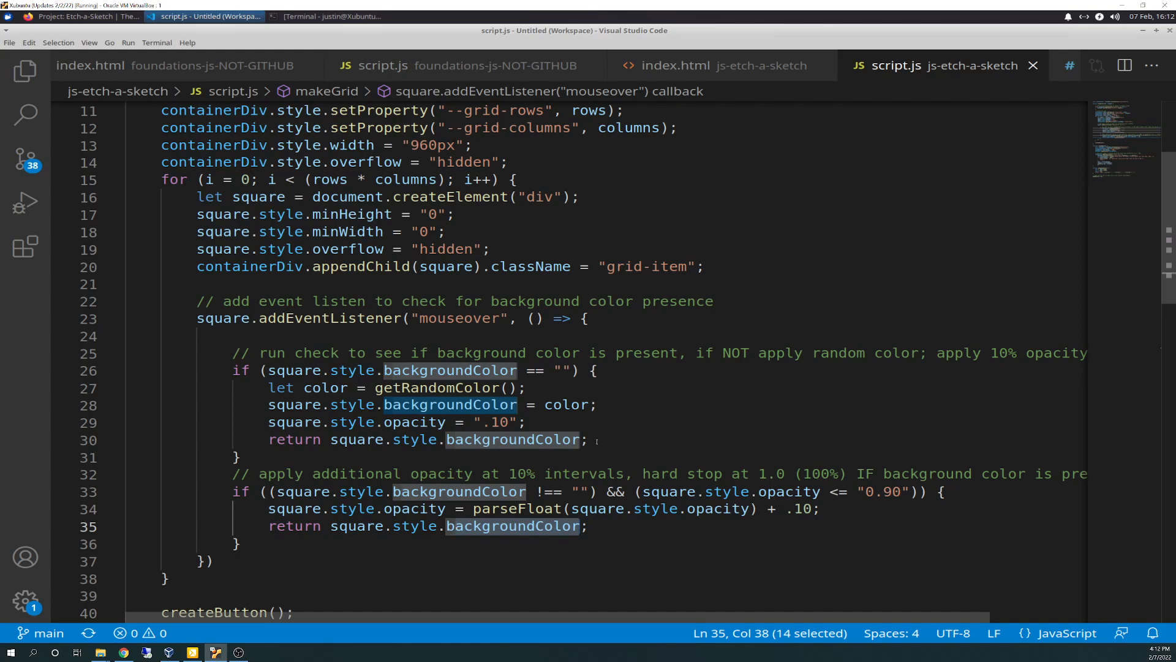
click(593, 440)
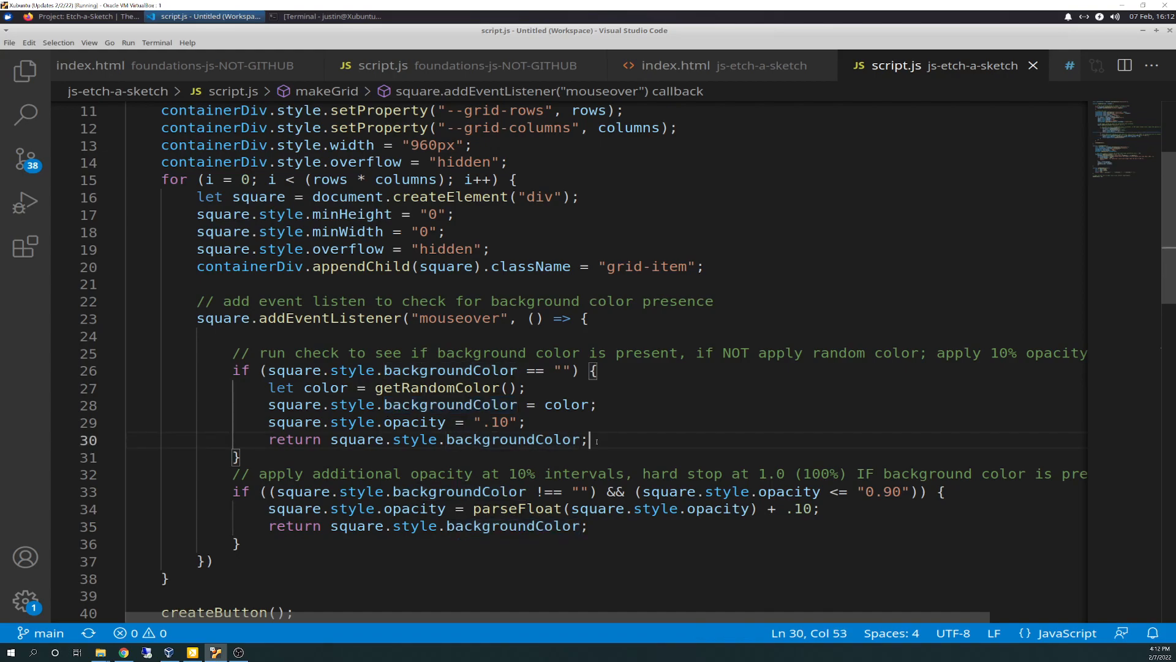
mouse_move(566, 404)
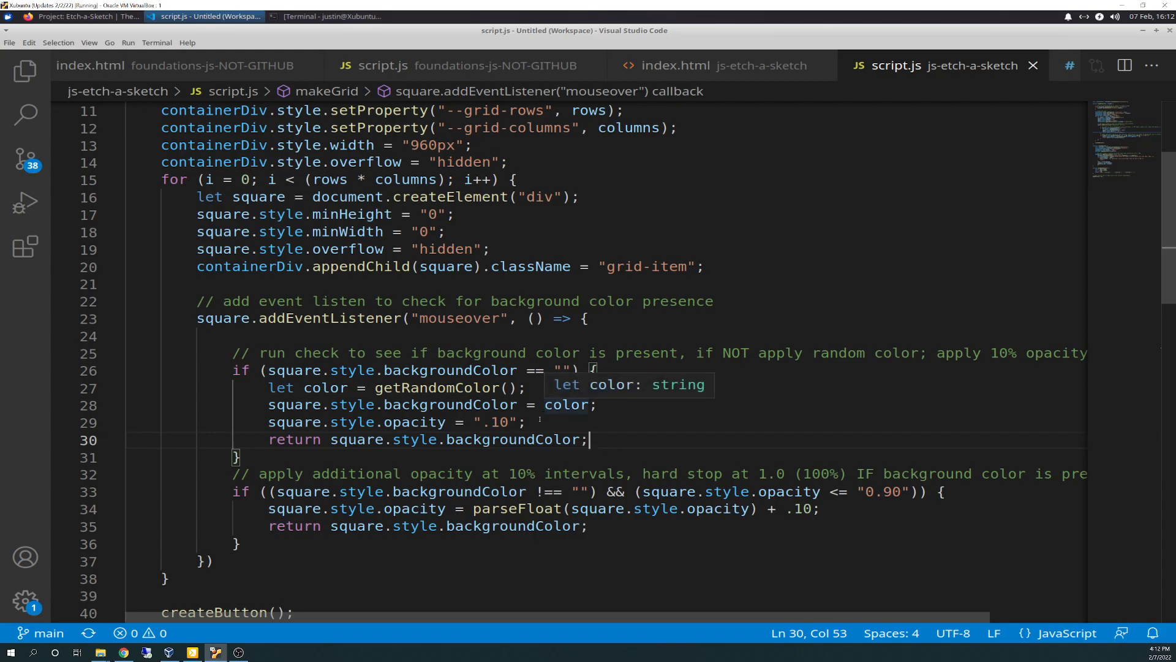
mouse_move(450, 370)
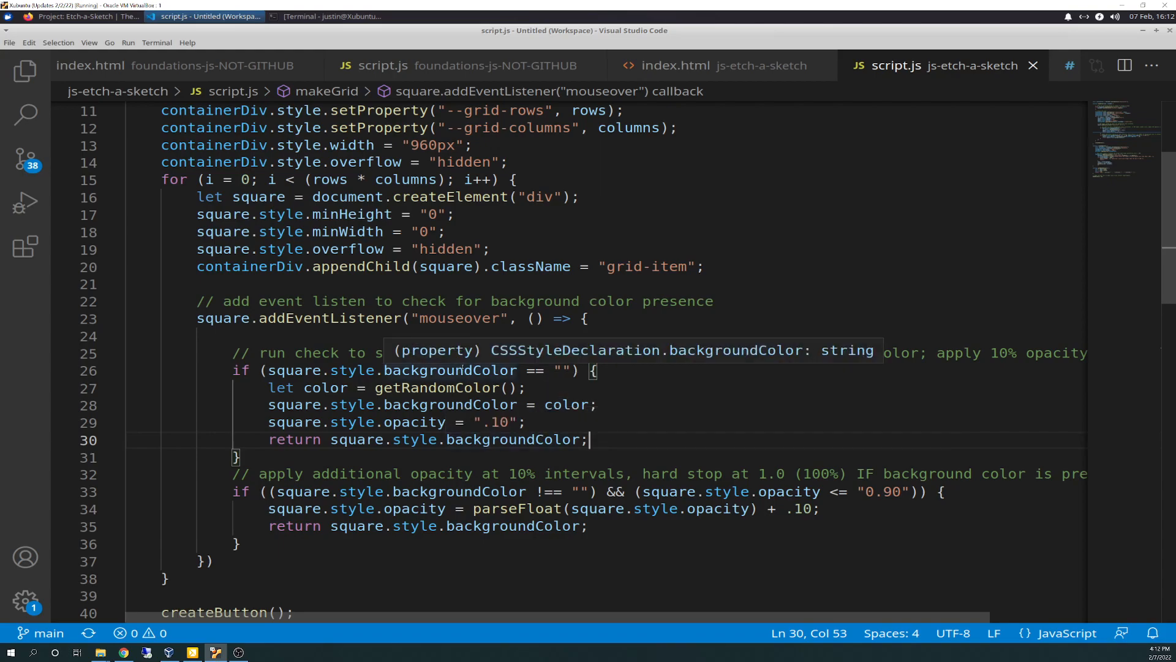
mouse_move(415, 405)
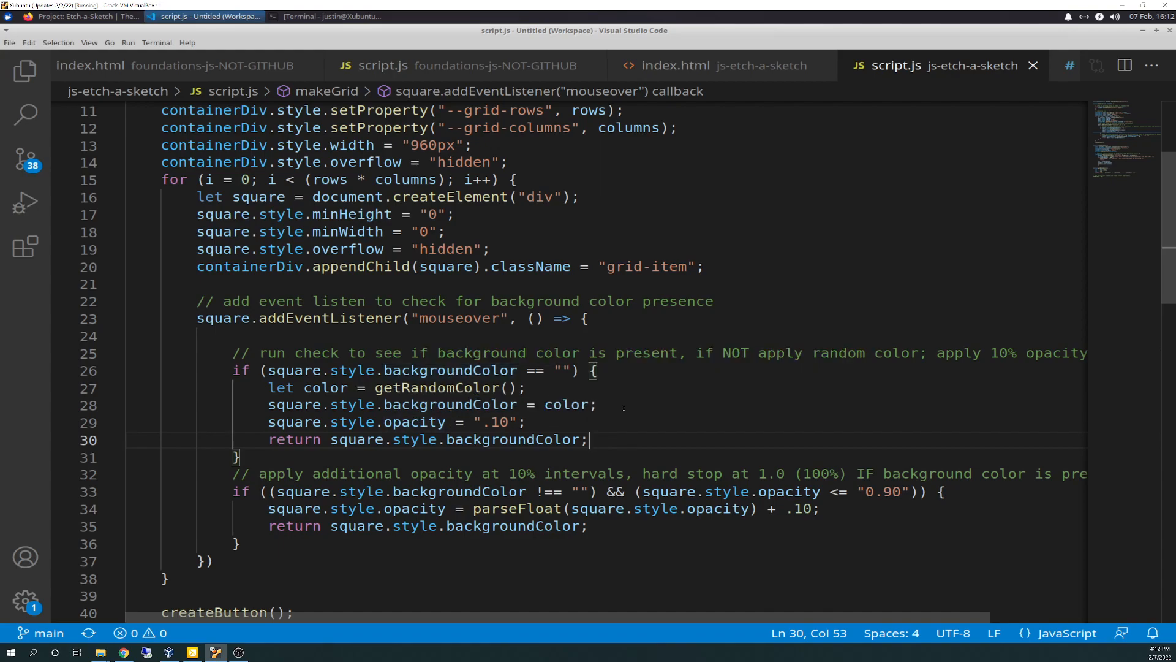
mouse_move(698, 535)
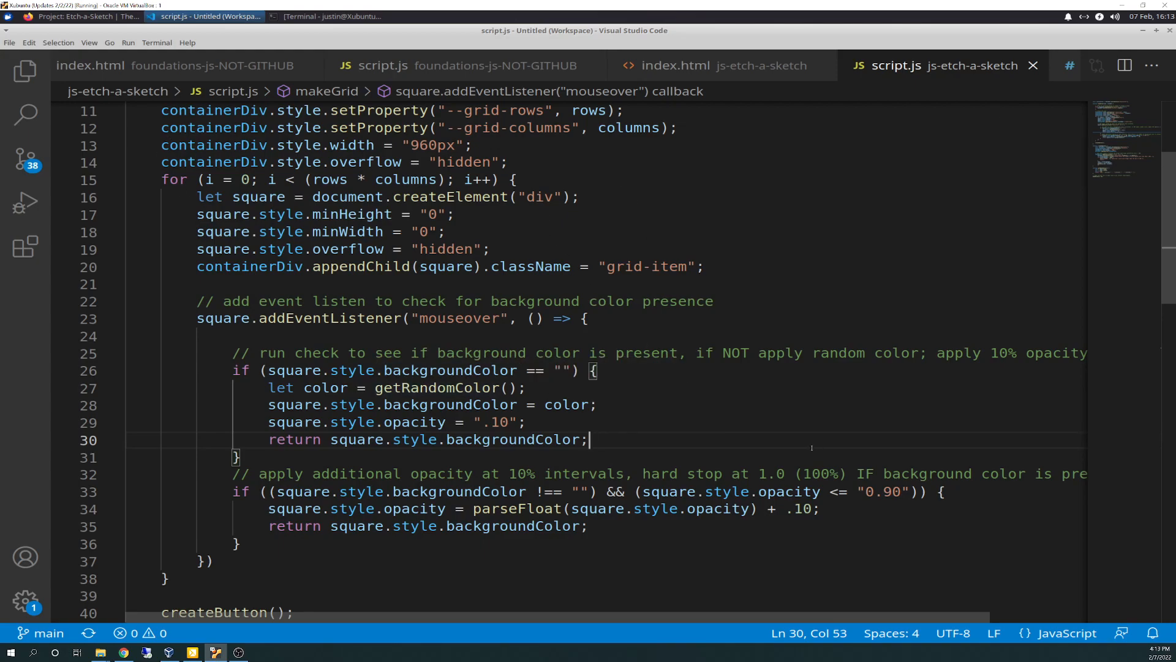
mouse_move(761, 444)
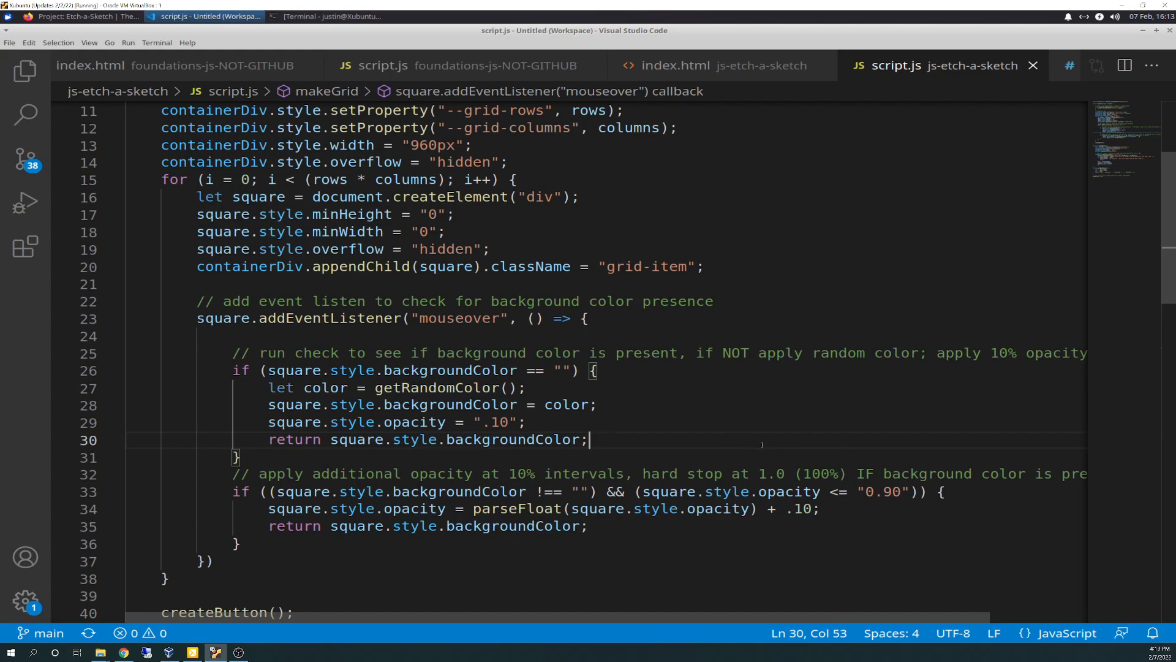
mouse_move(1167, 272)
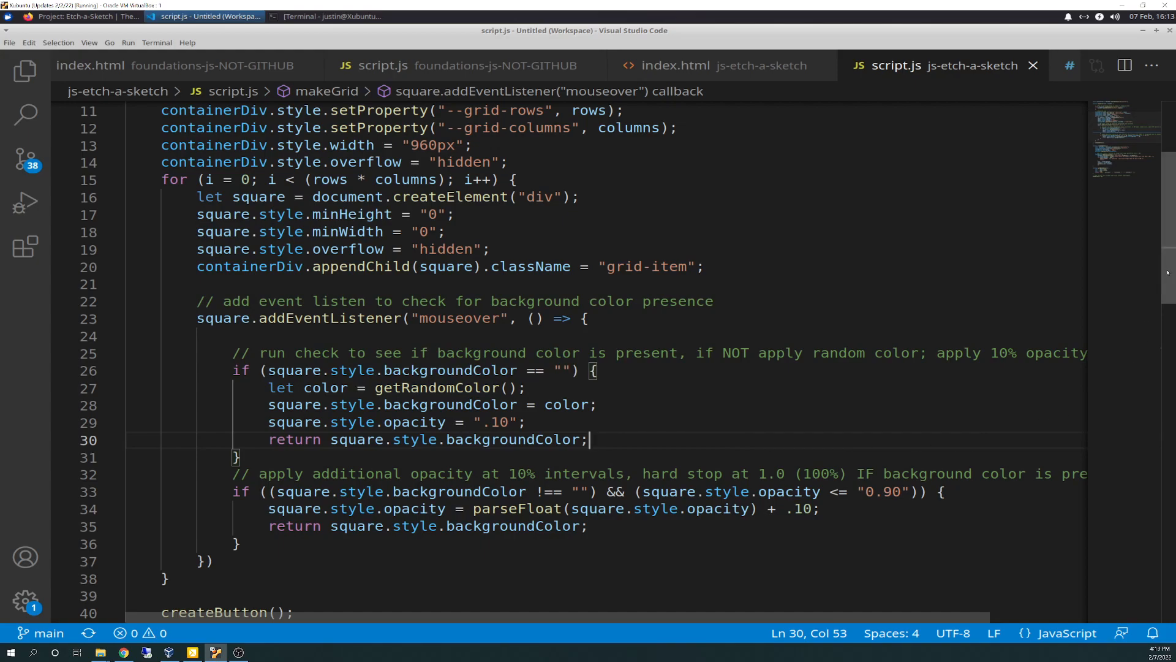
scroll(down, 3)
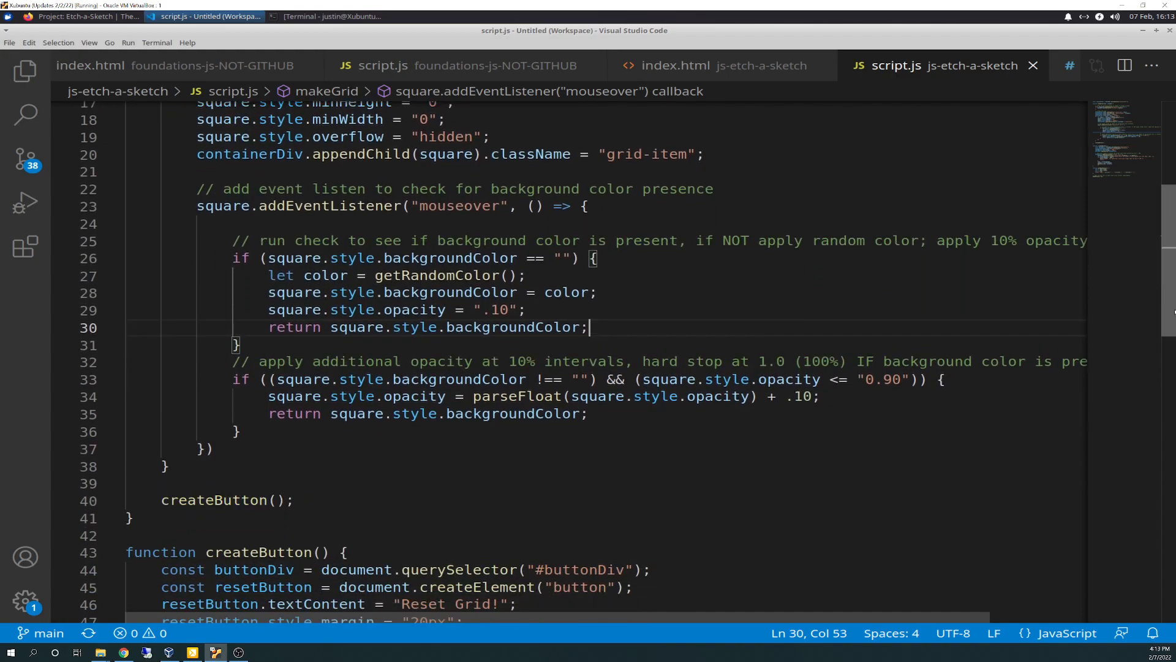
scroll(down, 3)
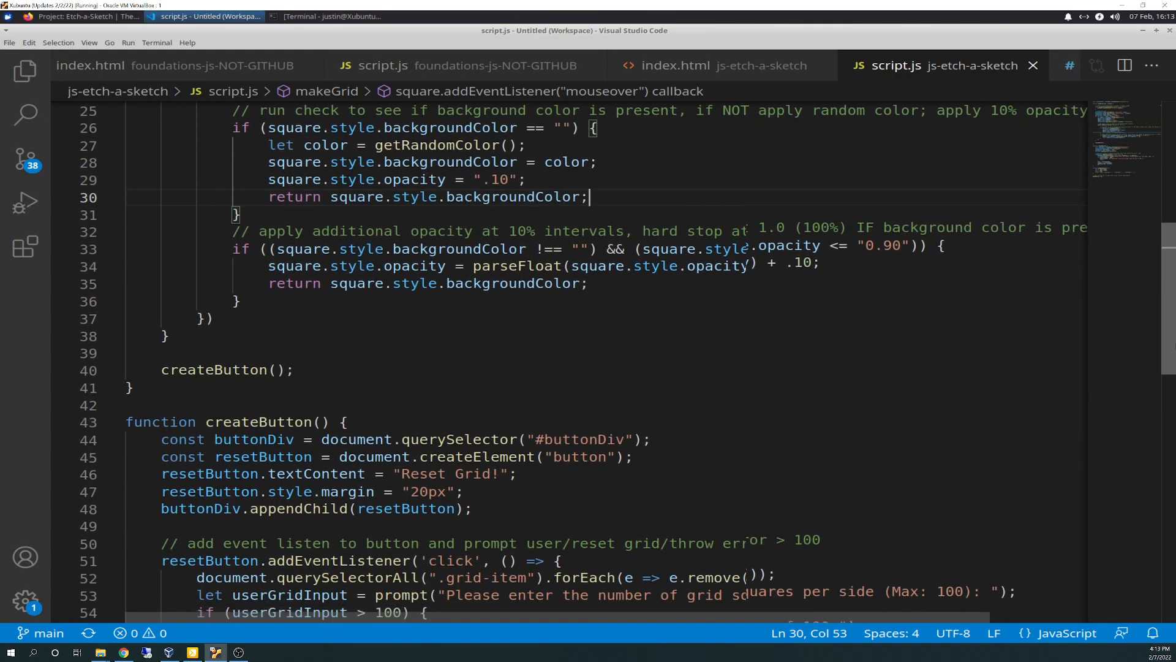
scroll(down, 3)
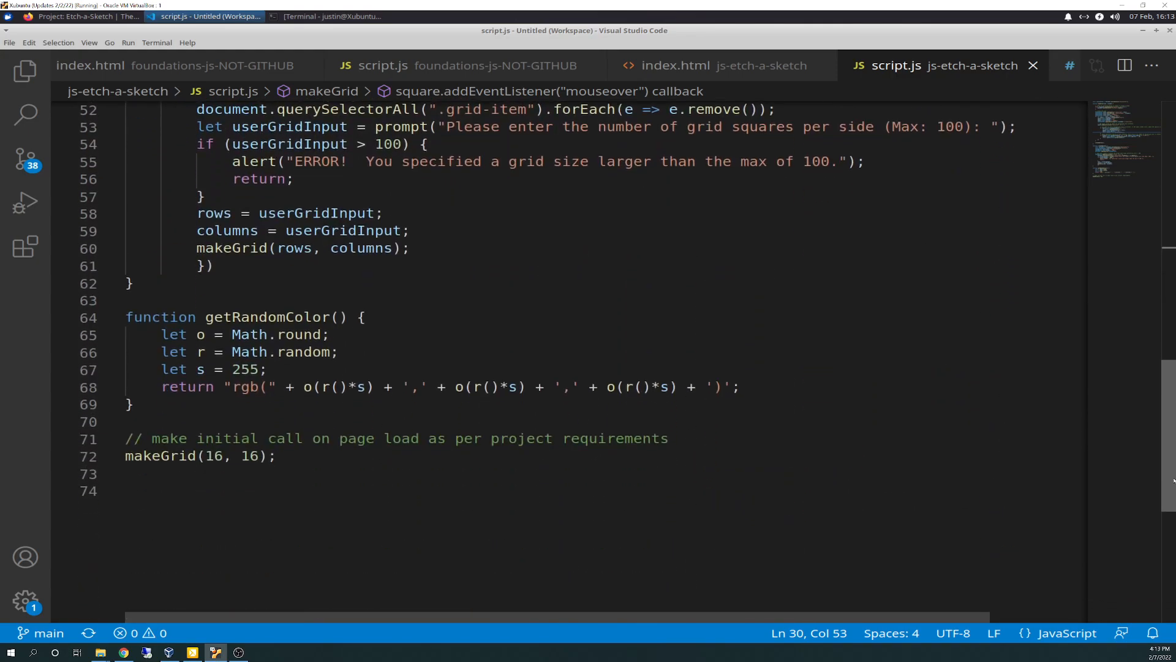
scroll(up, 3)
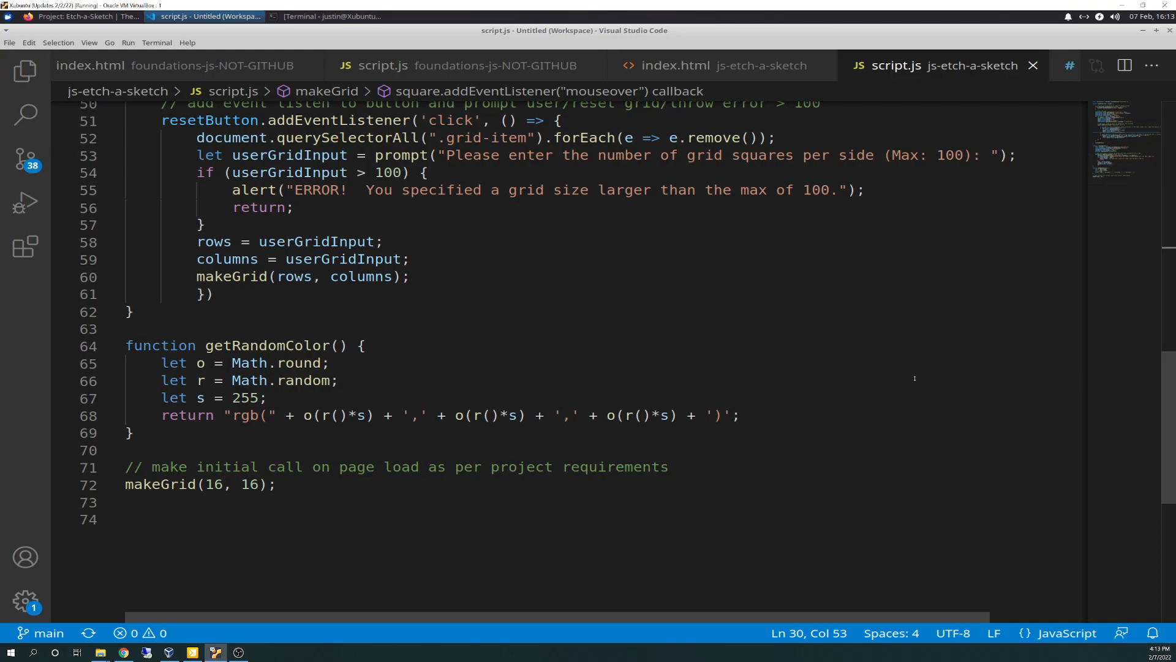
mouse_move(753, 363)
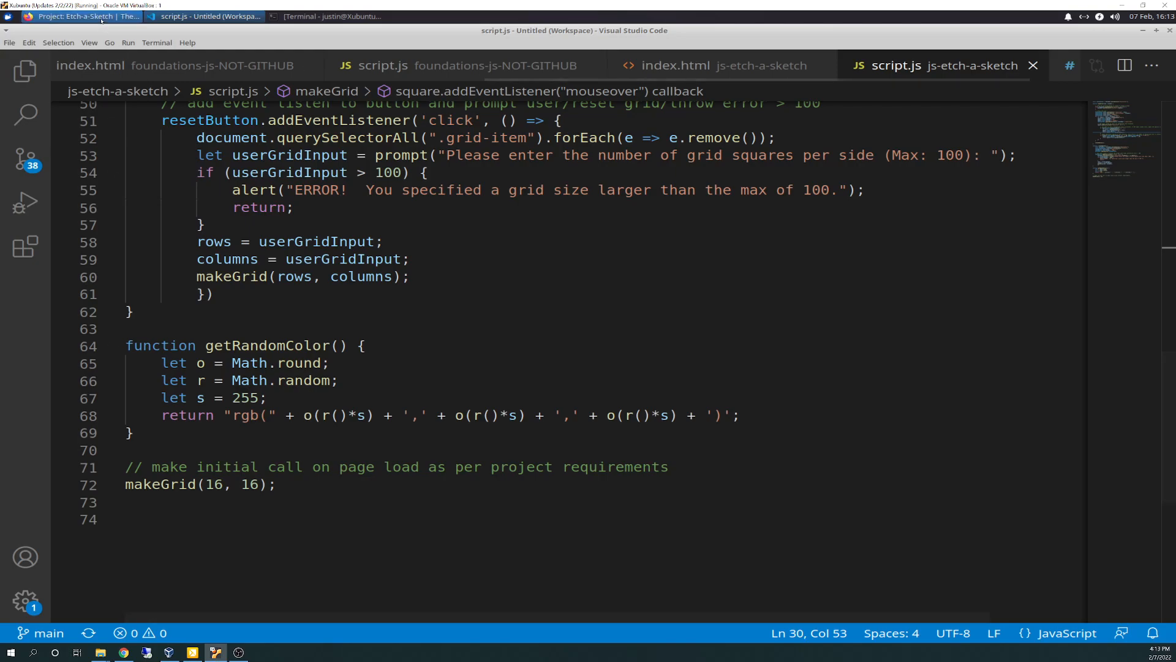
mouse_move(82, 16)
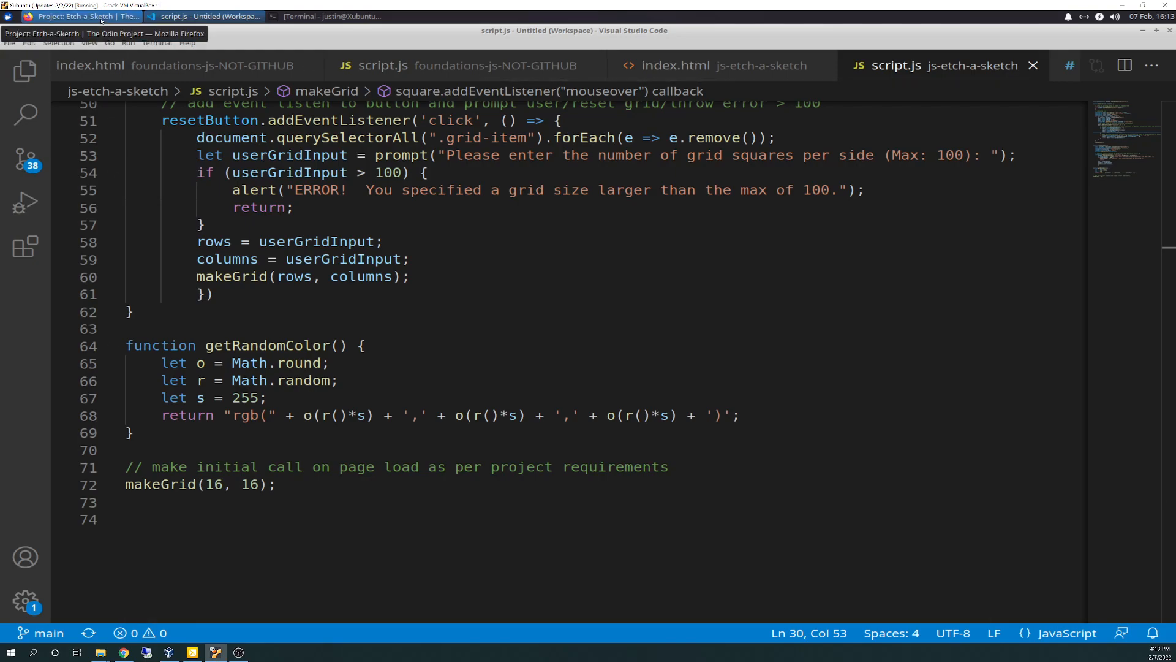